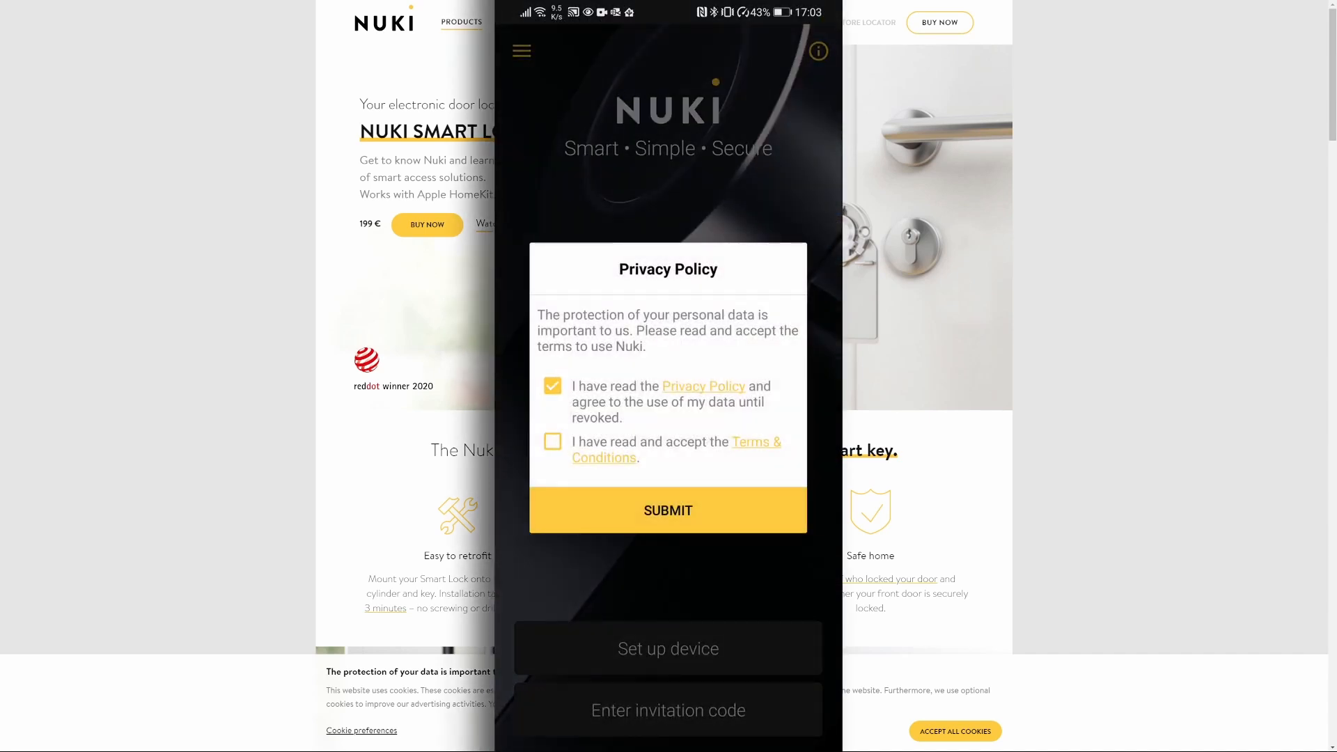
# Accept the privacy terms and start setting up an already installed Smart Lock
pyautogui.click(668, 510)
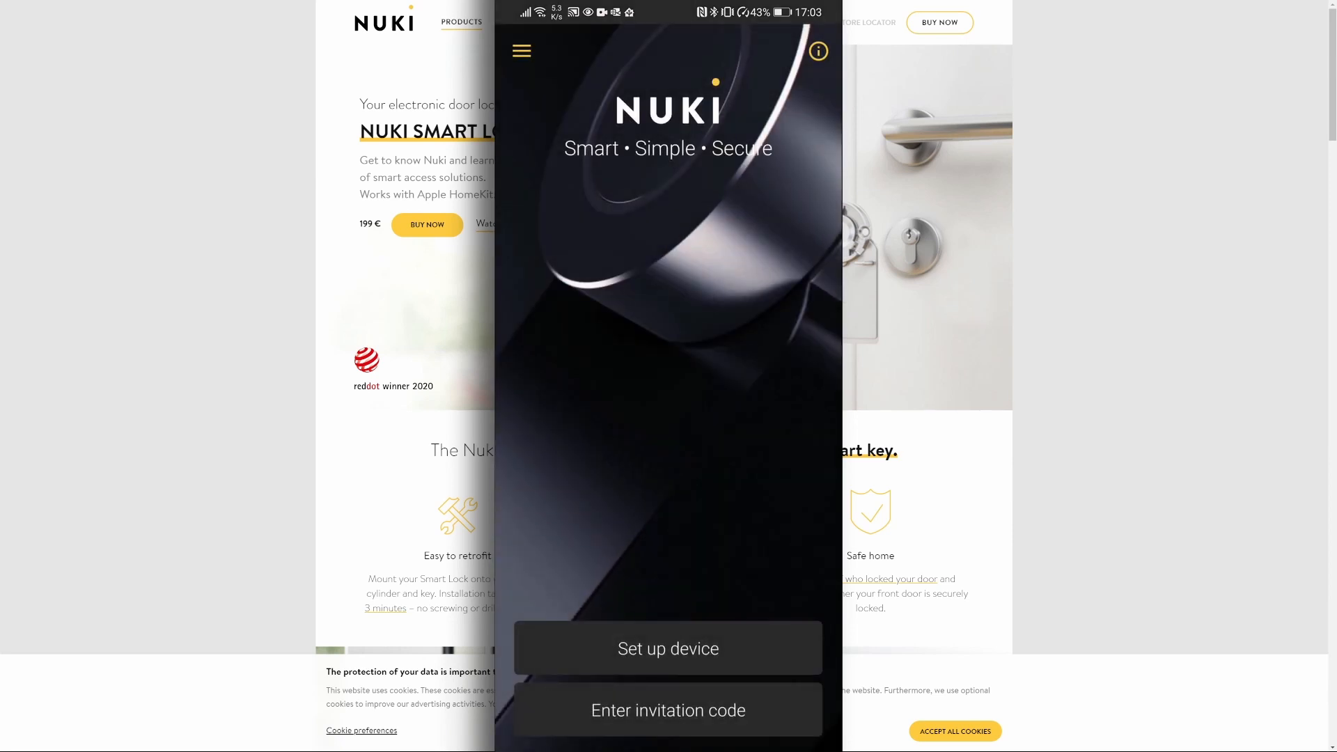
pyautogui.click(668, 649)
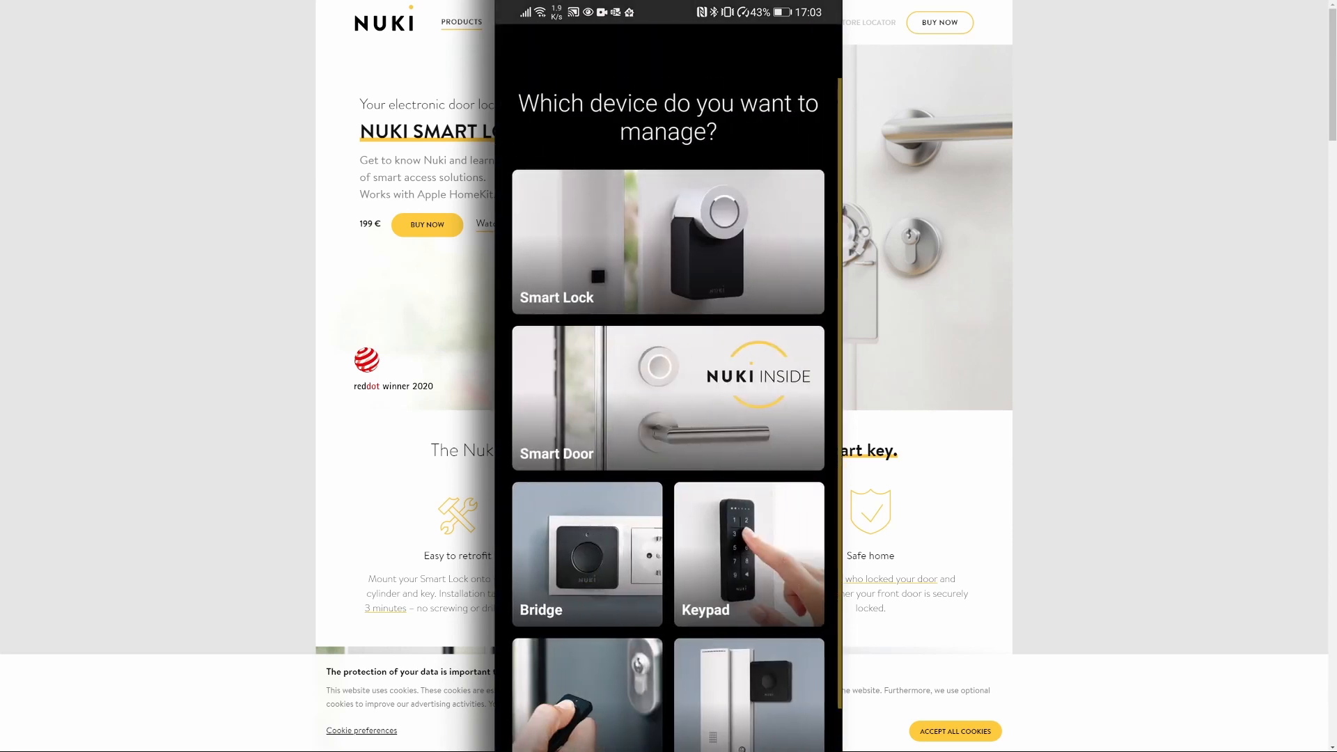
pyautogui.click(668, 242)
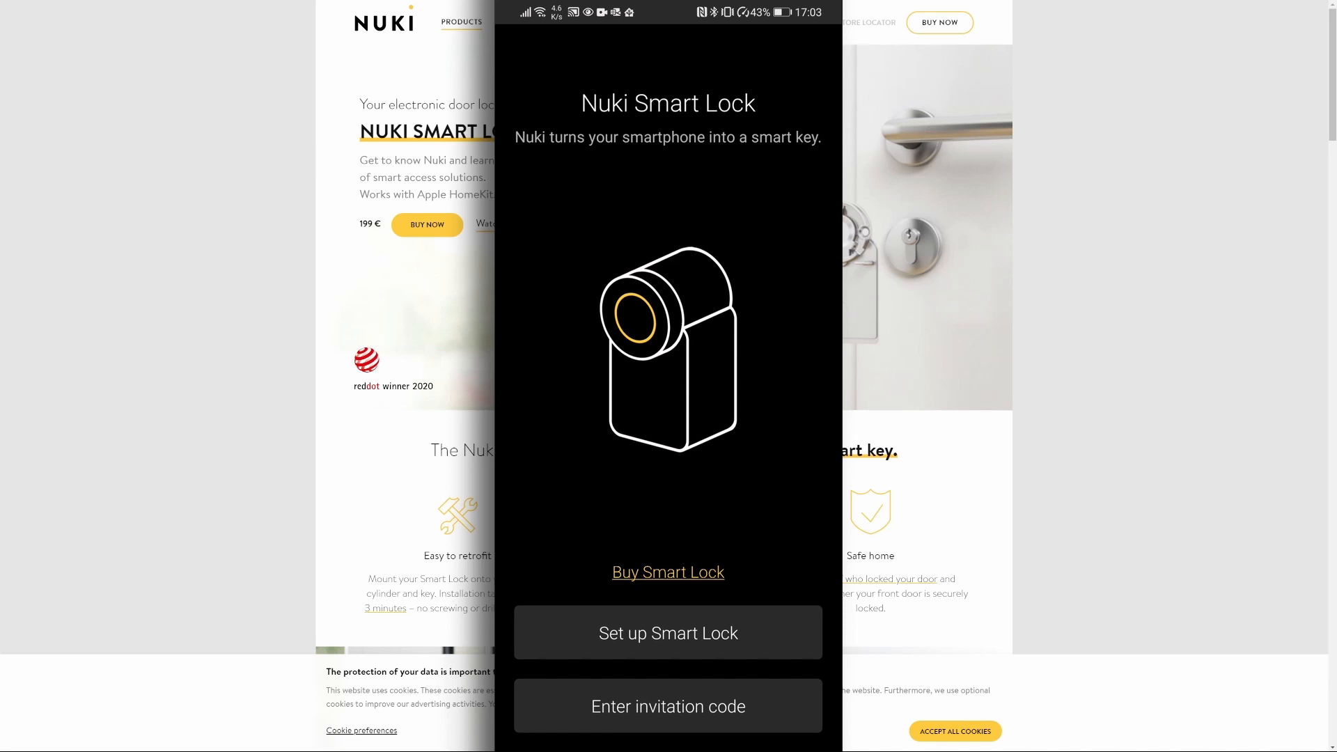
pyautogui.click(668, 633)
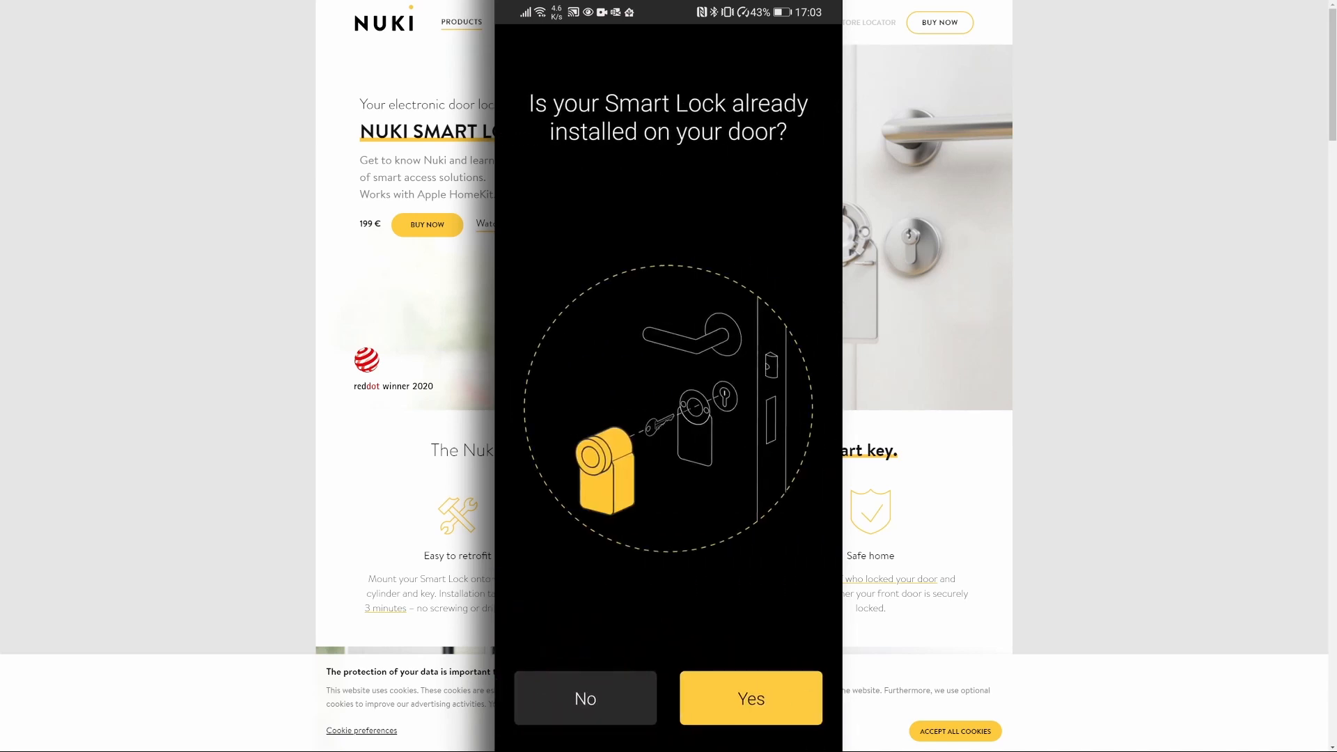
pyautogui.click(750, 698)
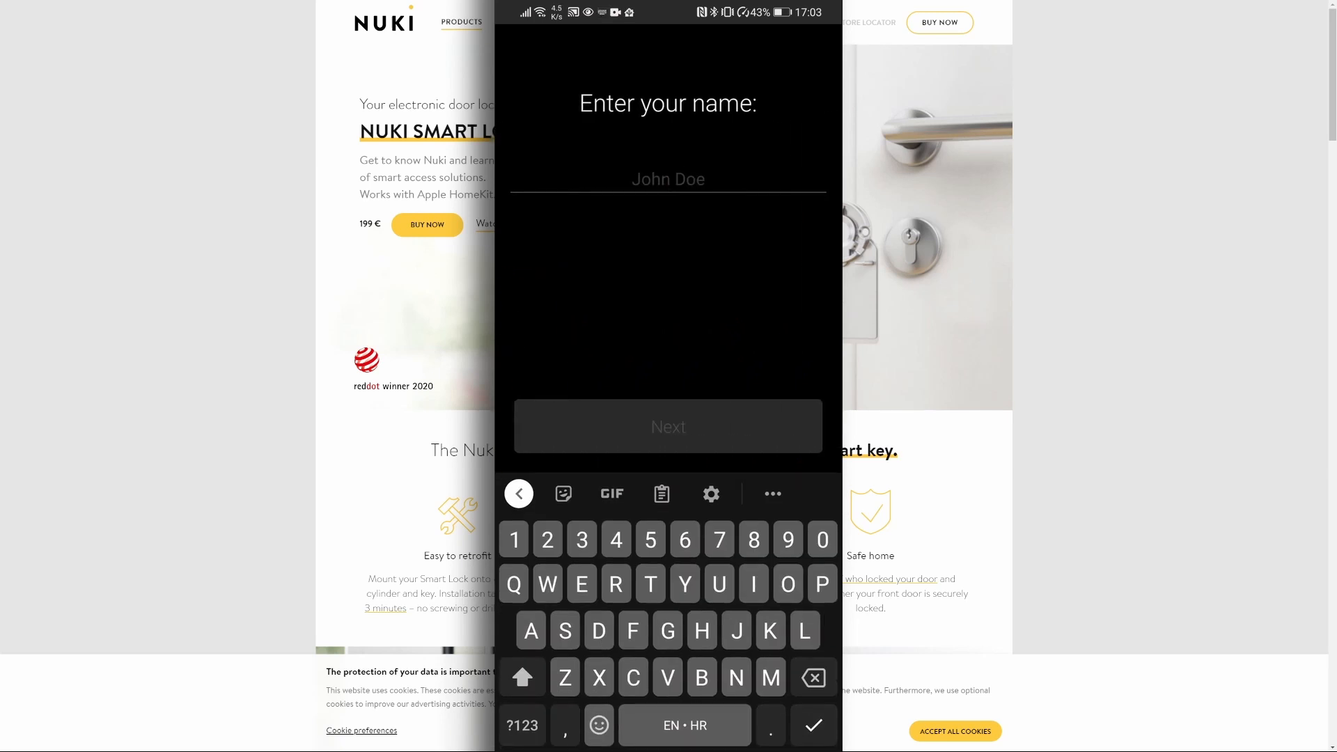
# Enter the user name 'Bearded' and grant the app location access
pyautogui.write('Bearded')
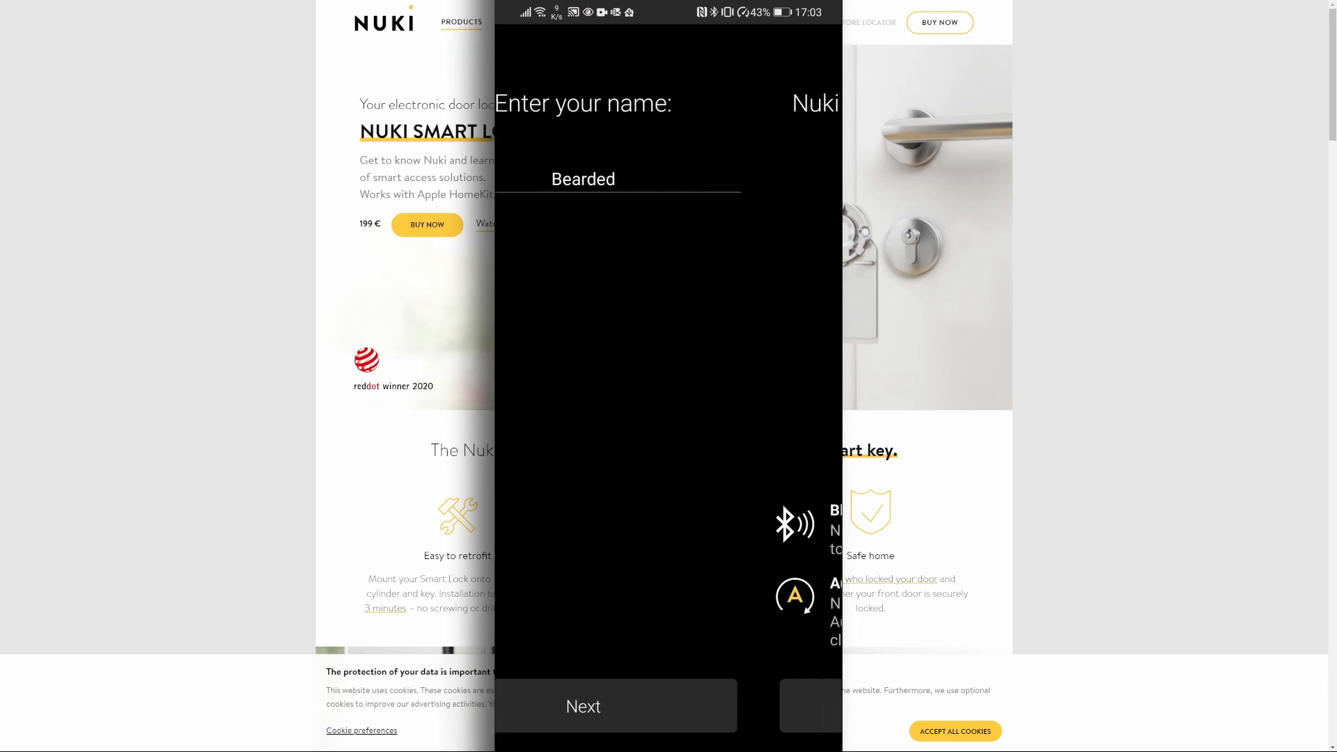
pyautogui.click(584, 706)
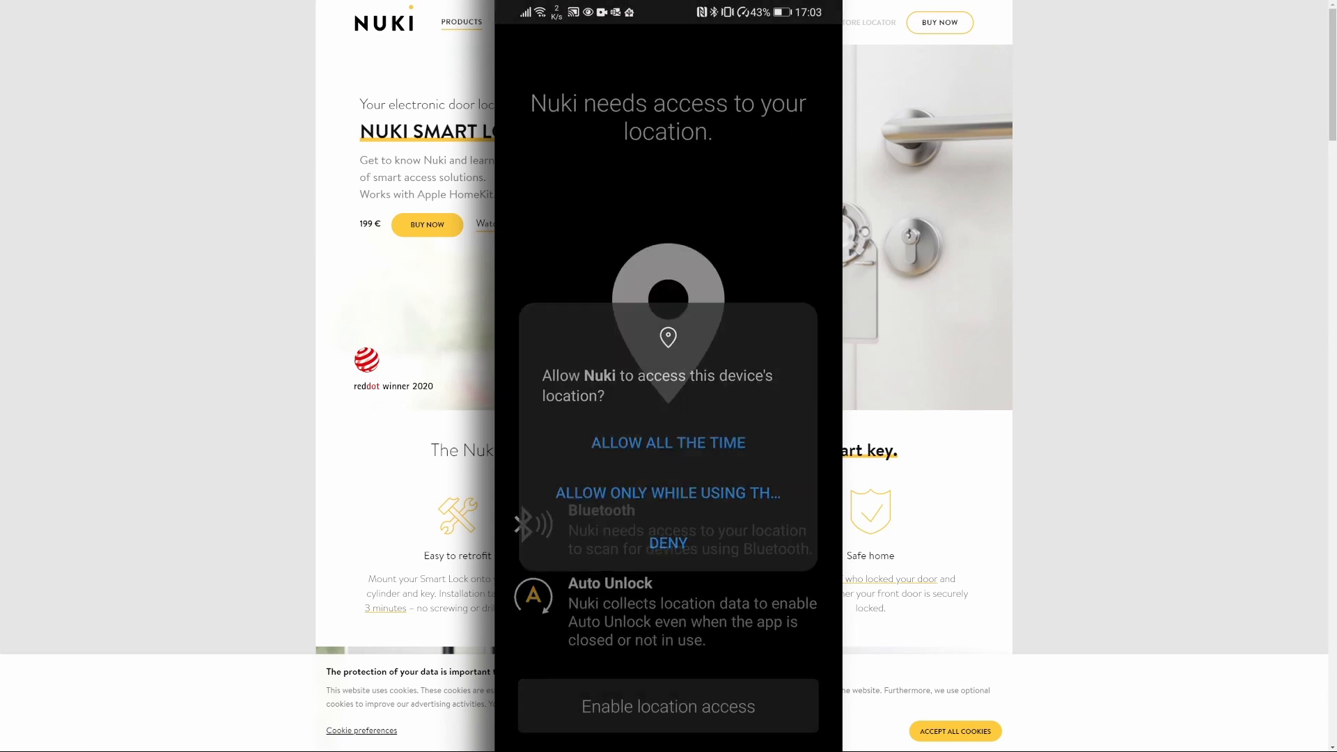
pyautogui.click(668, 443)
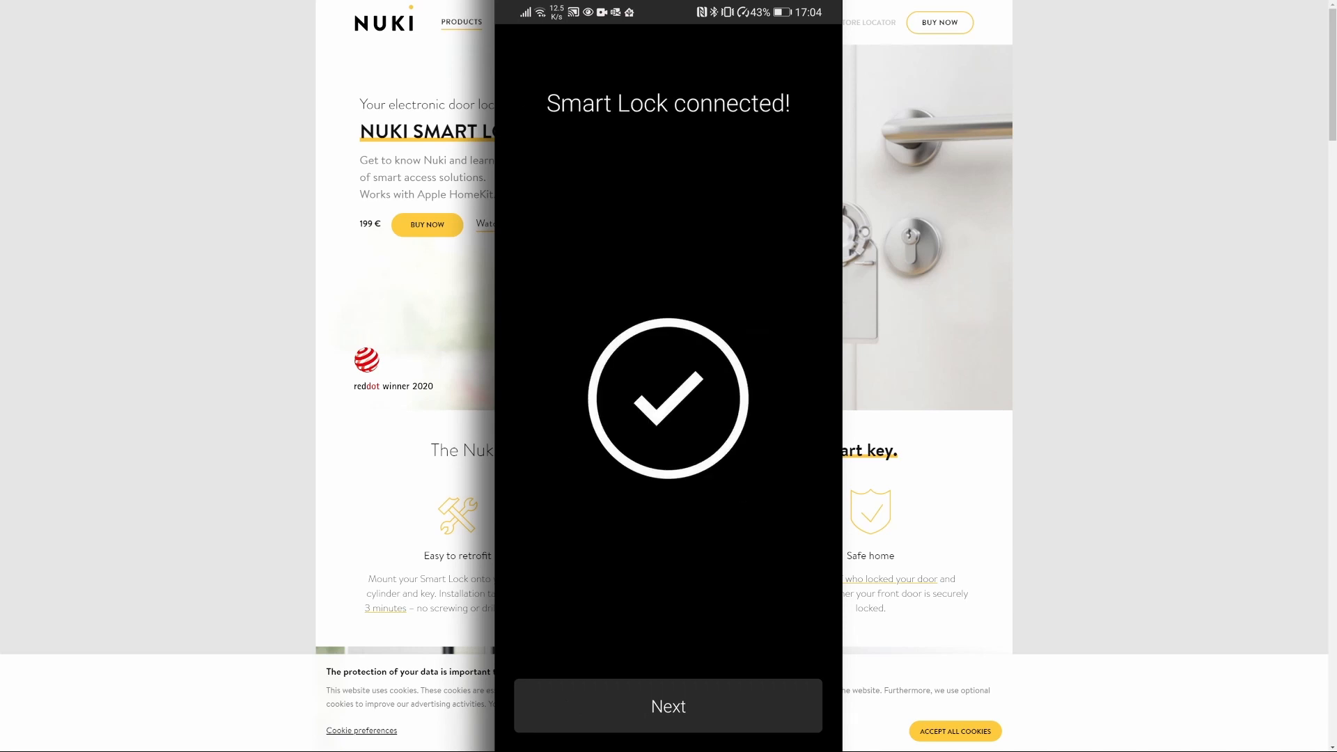
# Run the maintenance-mode firmware update to 2.10.8 and accept 'Front Door' as the lock name
pyautogui.click(668, 705)
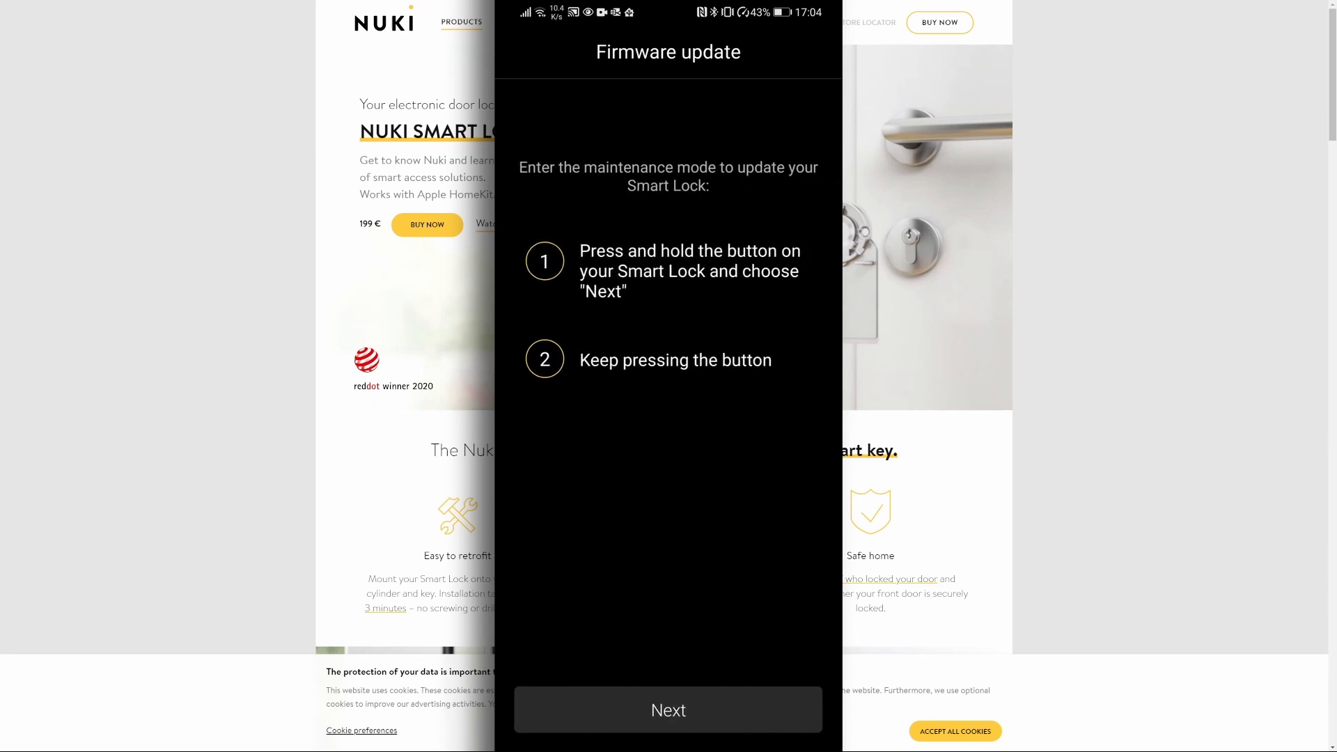
pyautogui.click(668, 709)
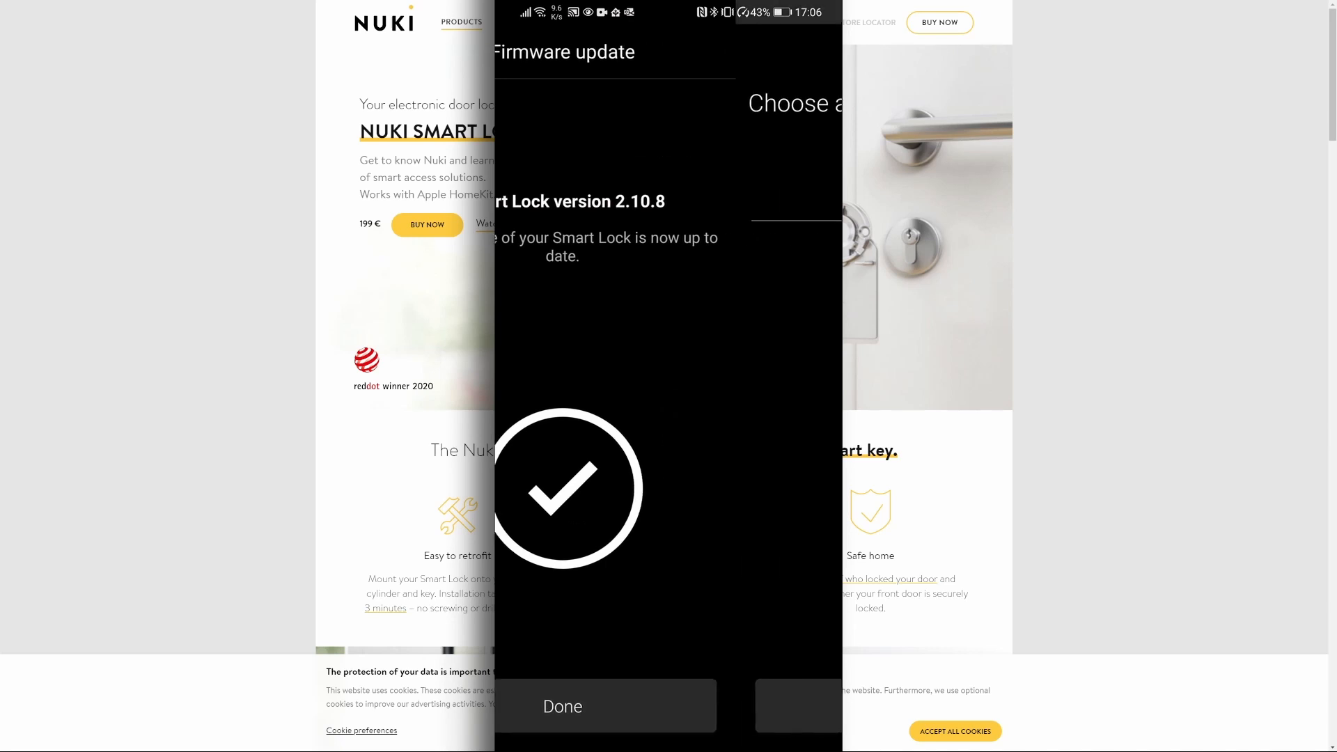
pyautogui.click(562, 707)
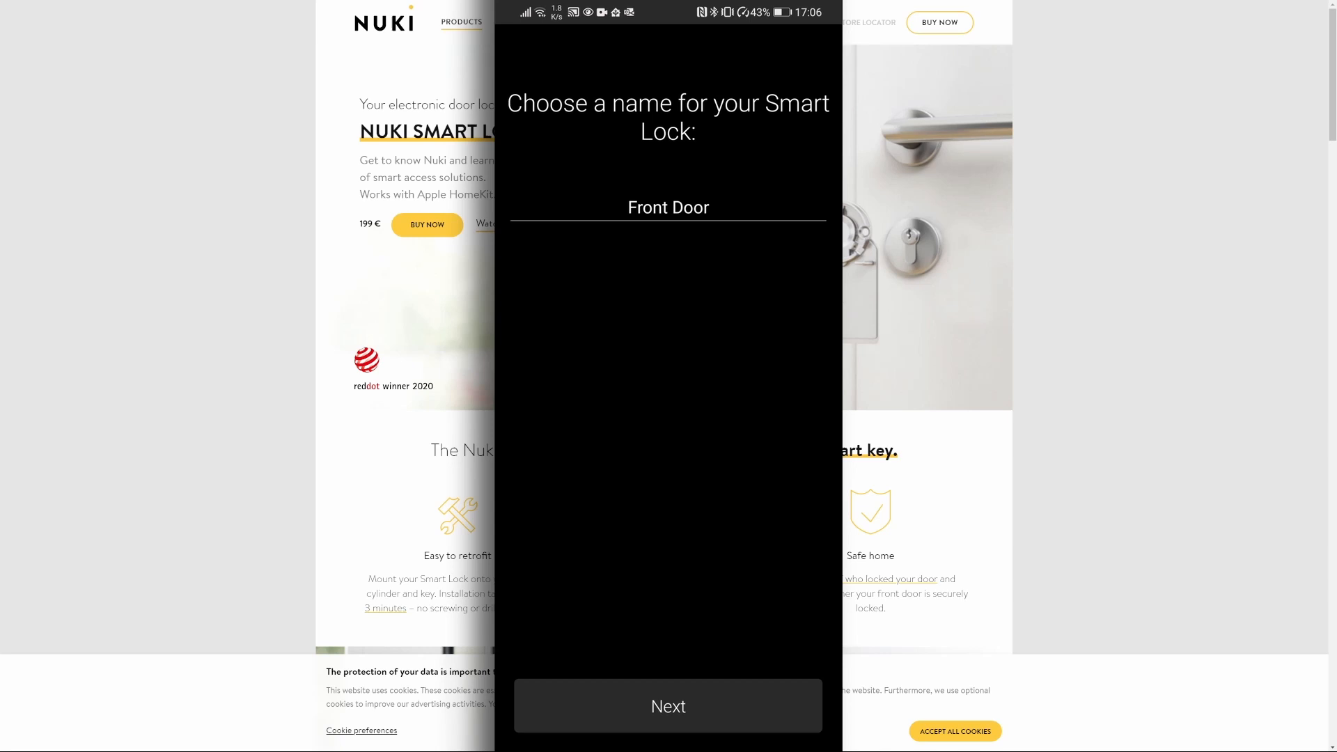
pyautogui.click(668, 706)
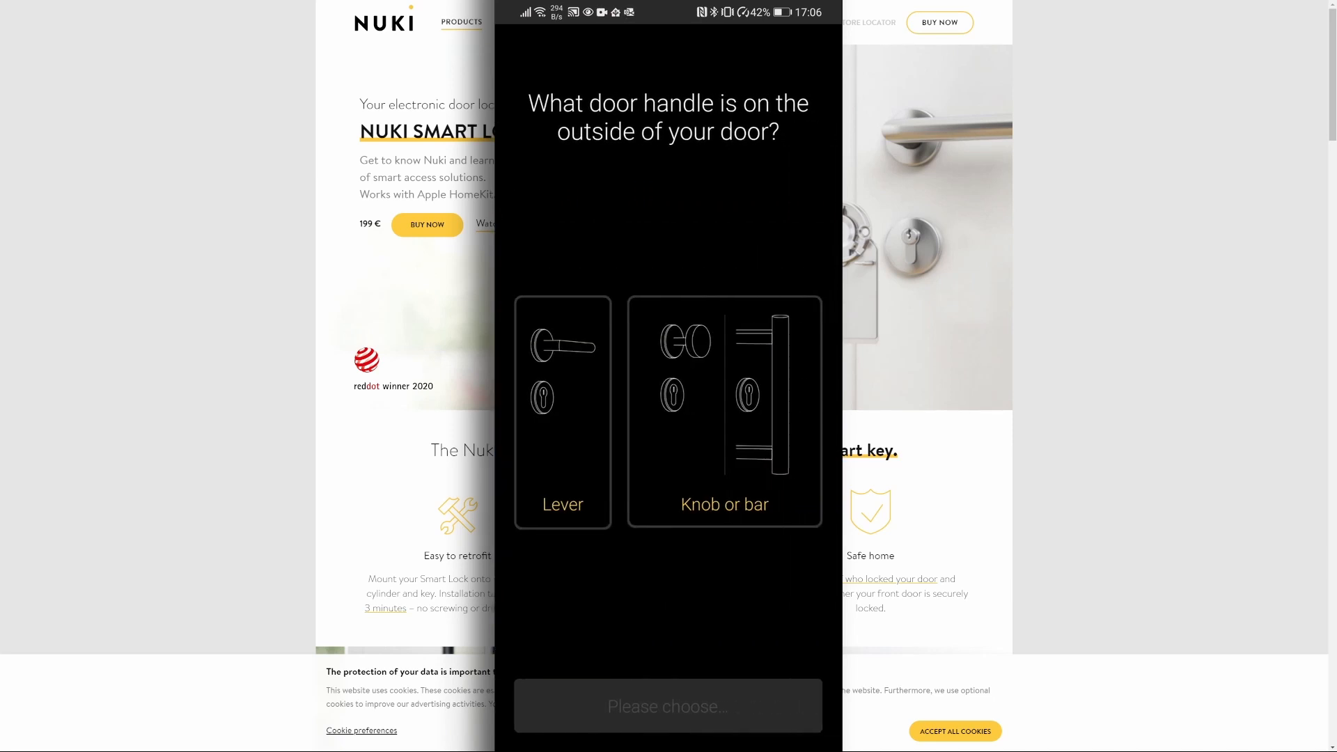
# Choose a lever handle, save a 4-digit security code, calibrate, and select private use
pyautogui.click(563, 411)
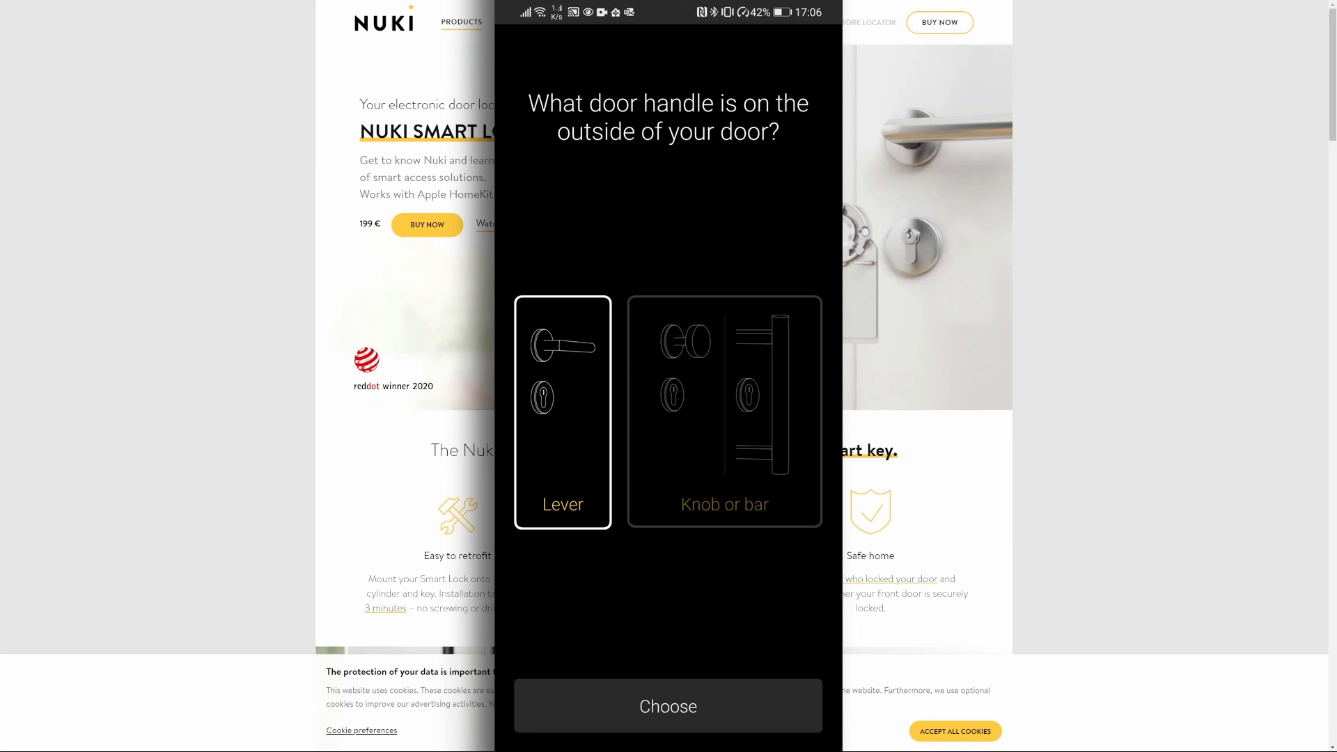
pyautogui.click(668, 706)
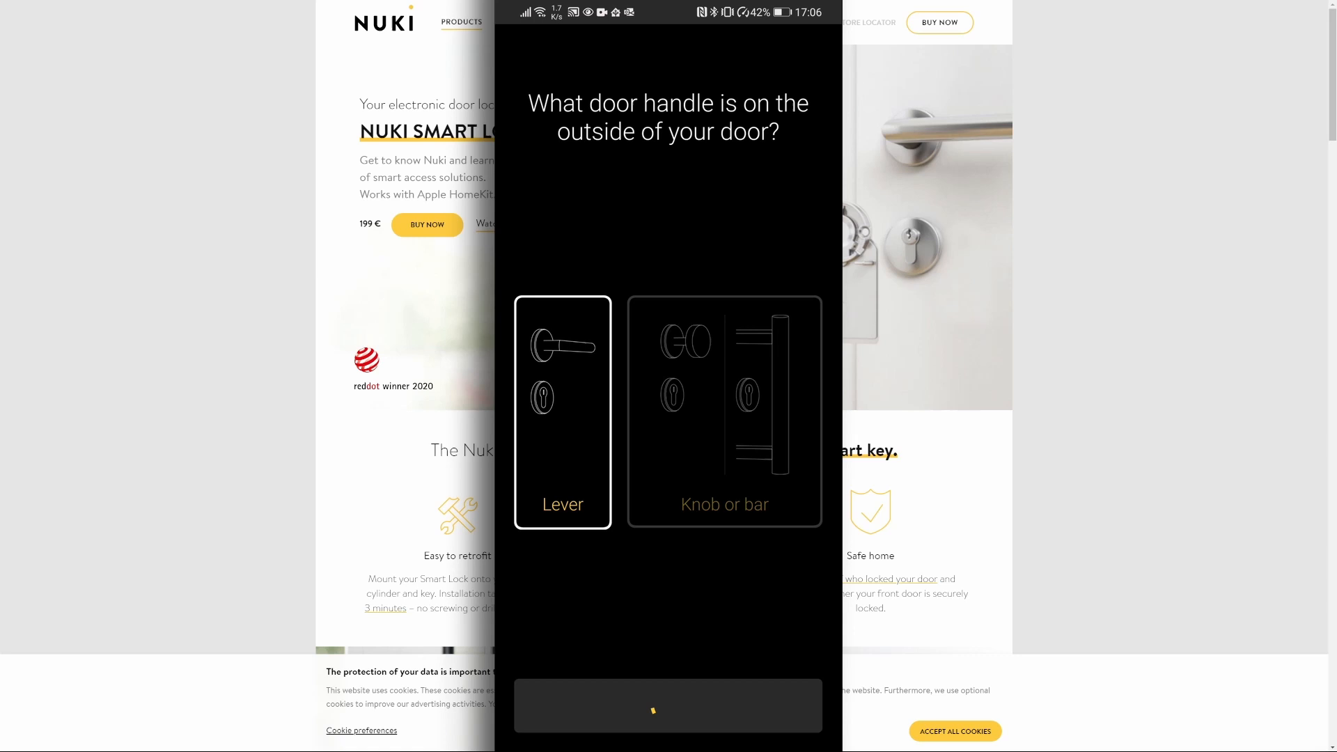
pyautogui.click(563, 411)
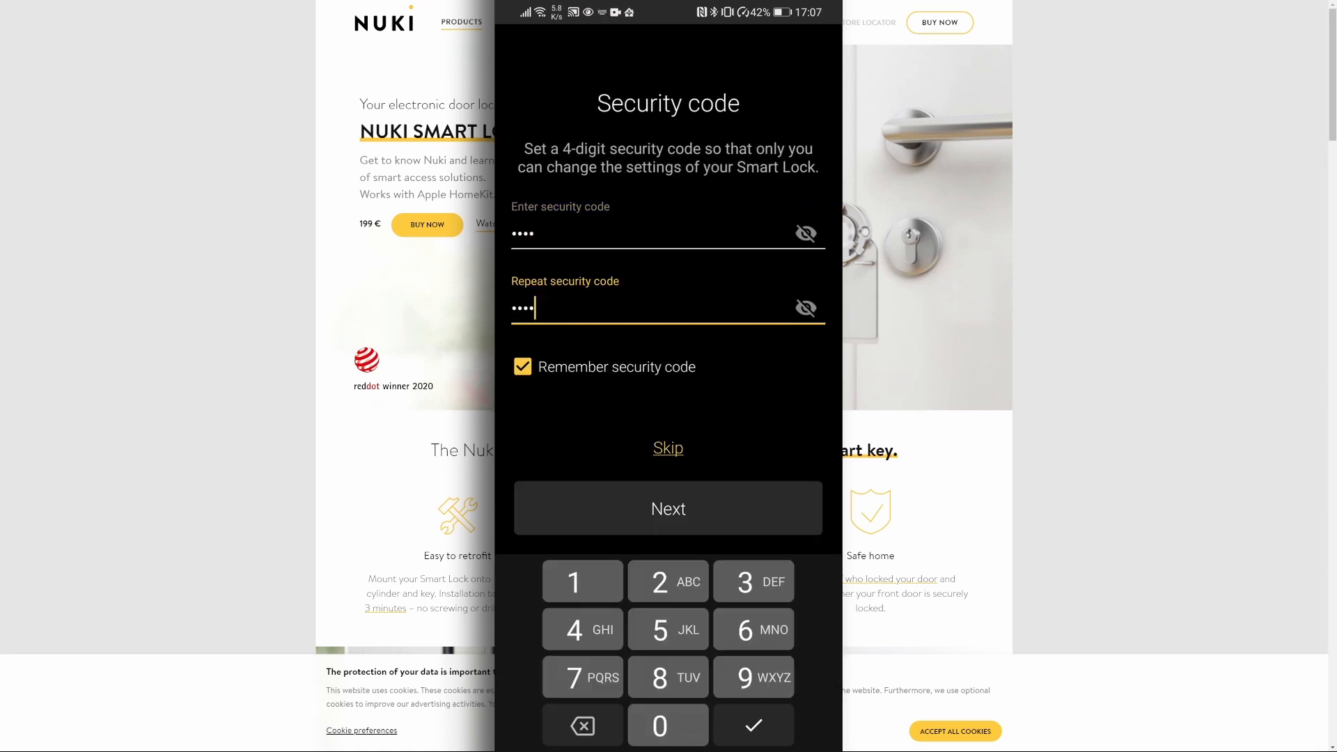
pyautogui.click(668, 509)
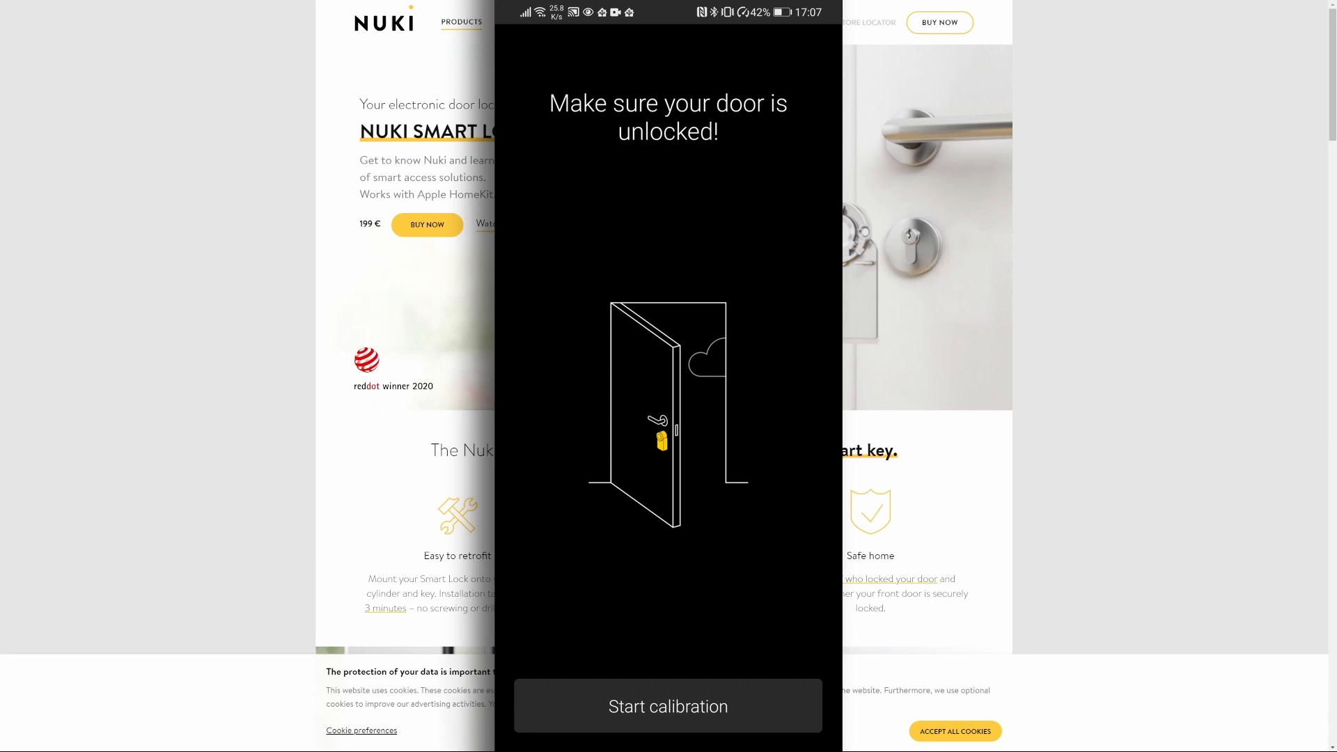
pyautogui.click(668, 706)
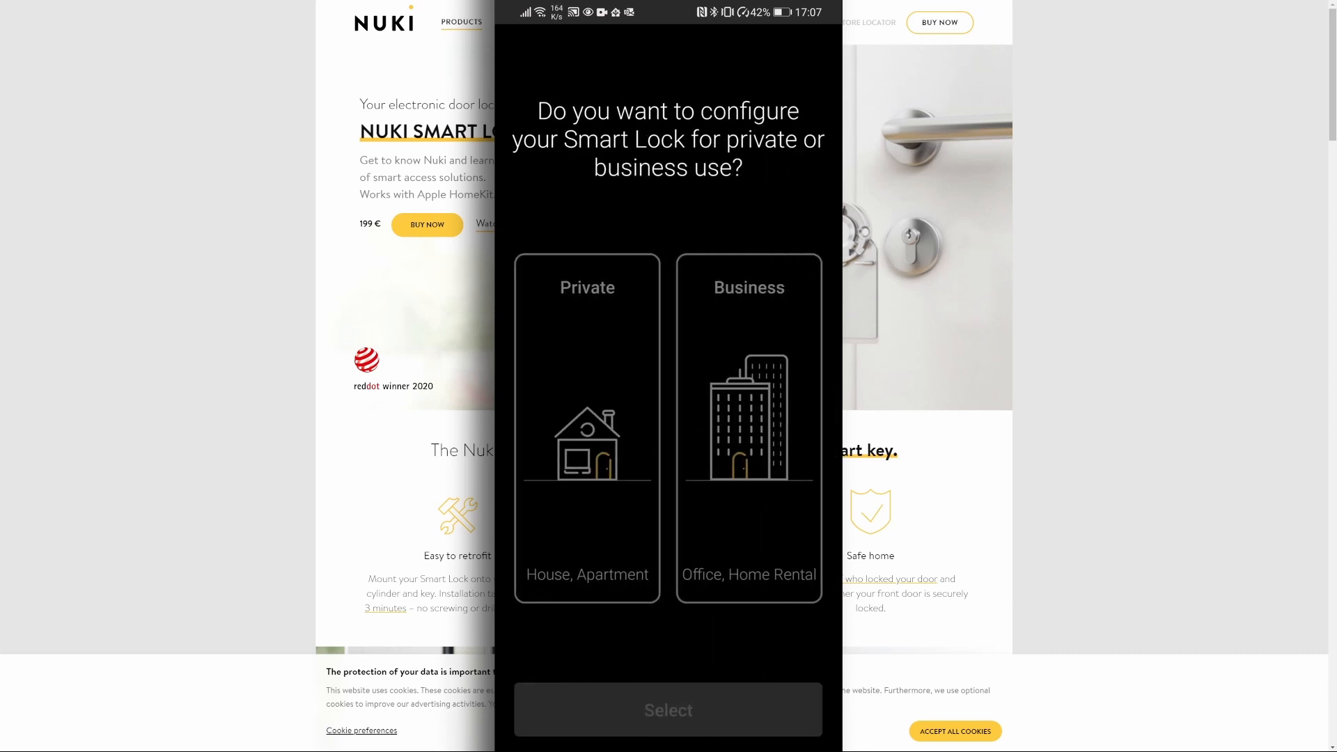
pyautogui.click(586, 426)
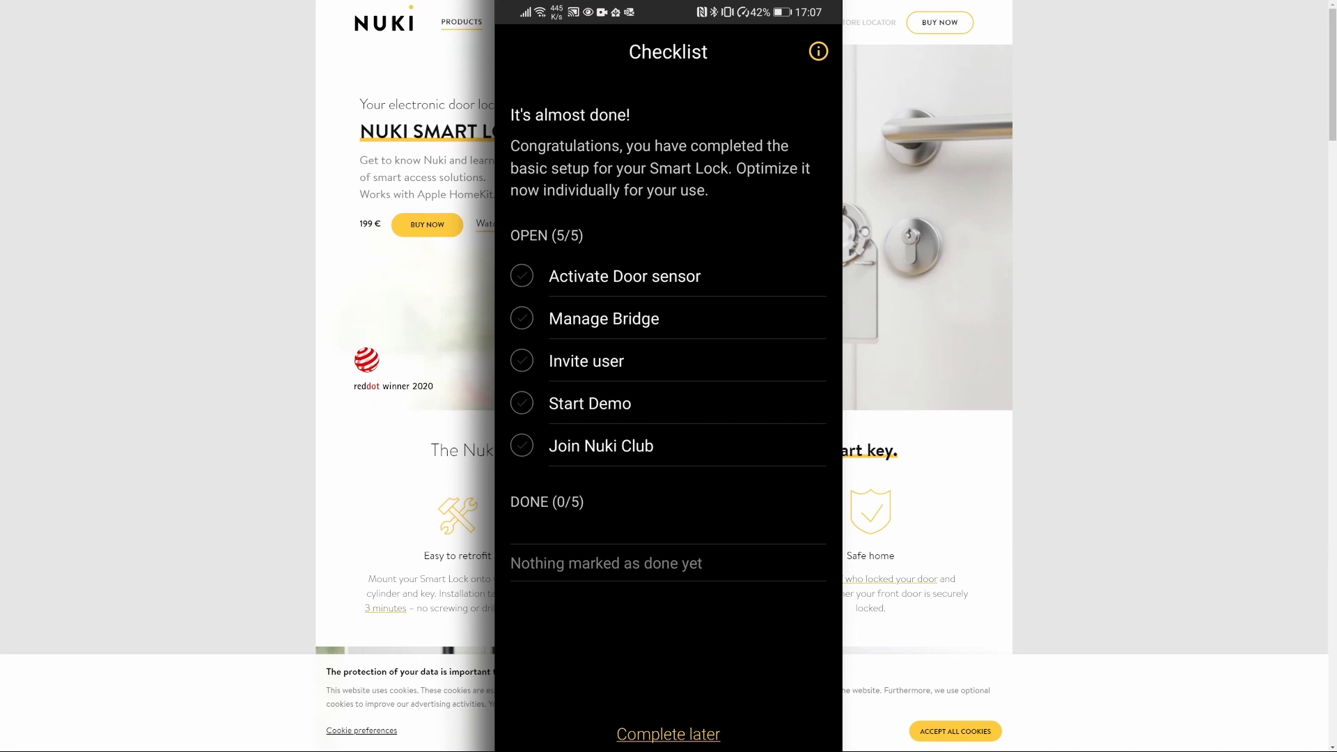
# Connect the Nuki Bridge, add the Front Door lock to it, and mark Manage Bridge done
pyautogui.click(604, 318)
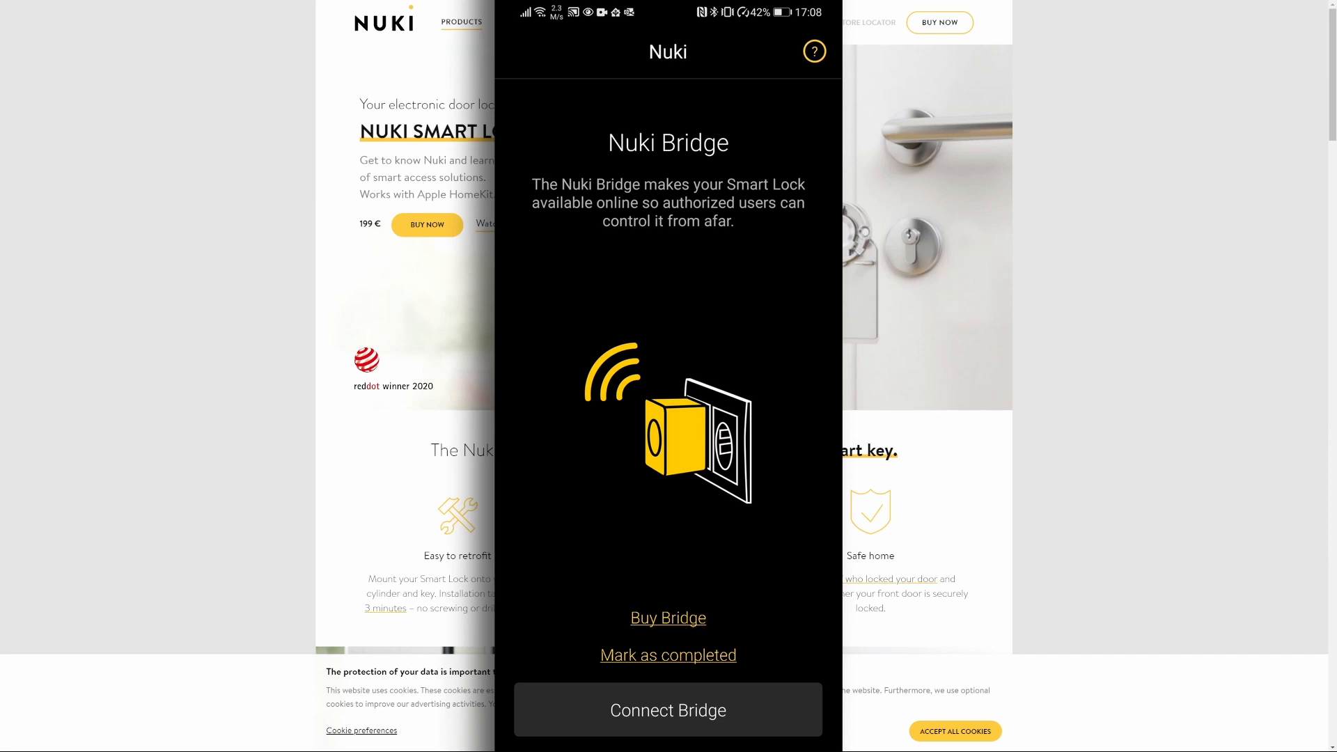
pyautogui.click(668, 710)
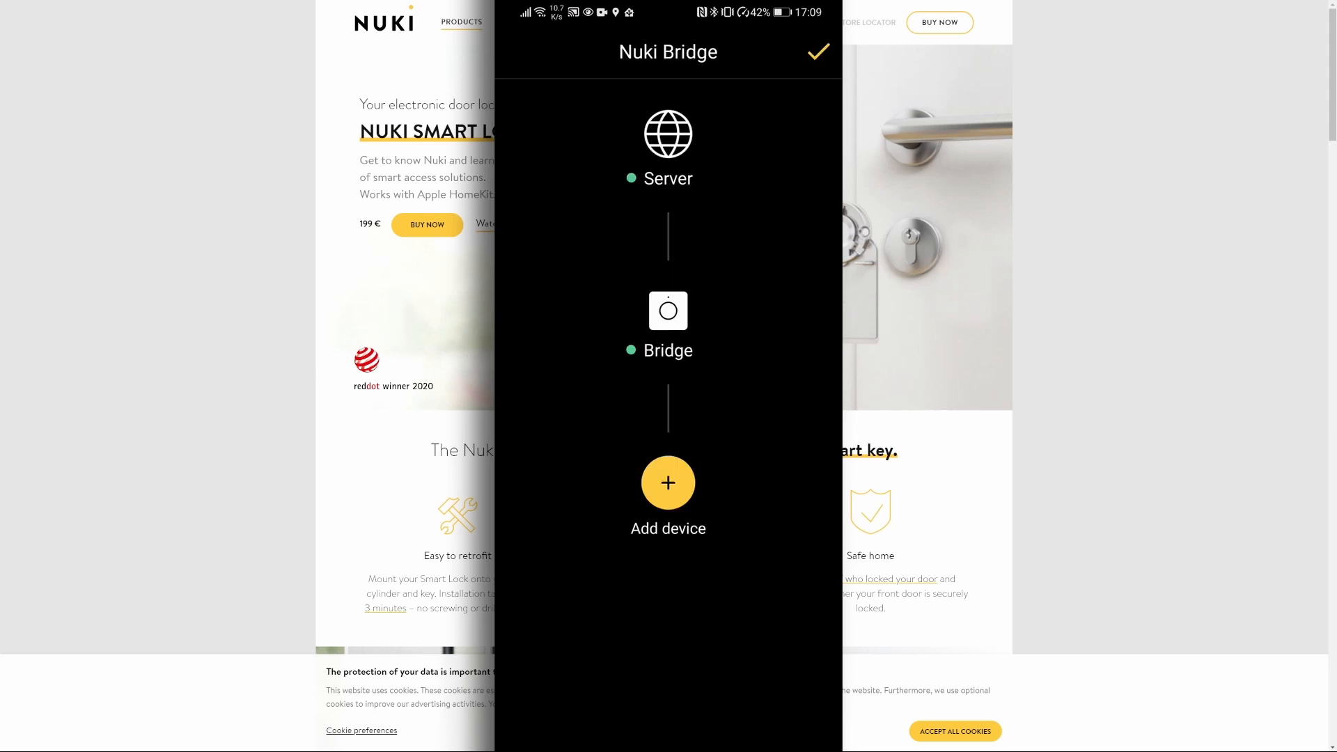
pyautogui.click(668, 482)
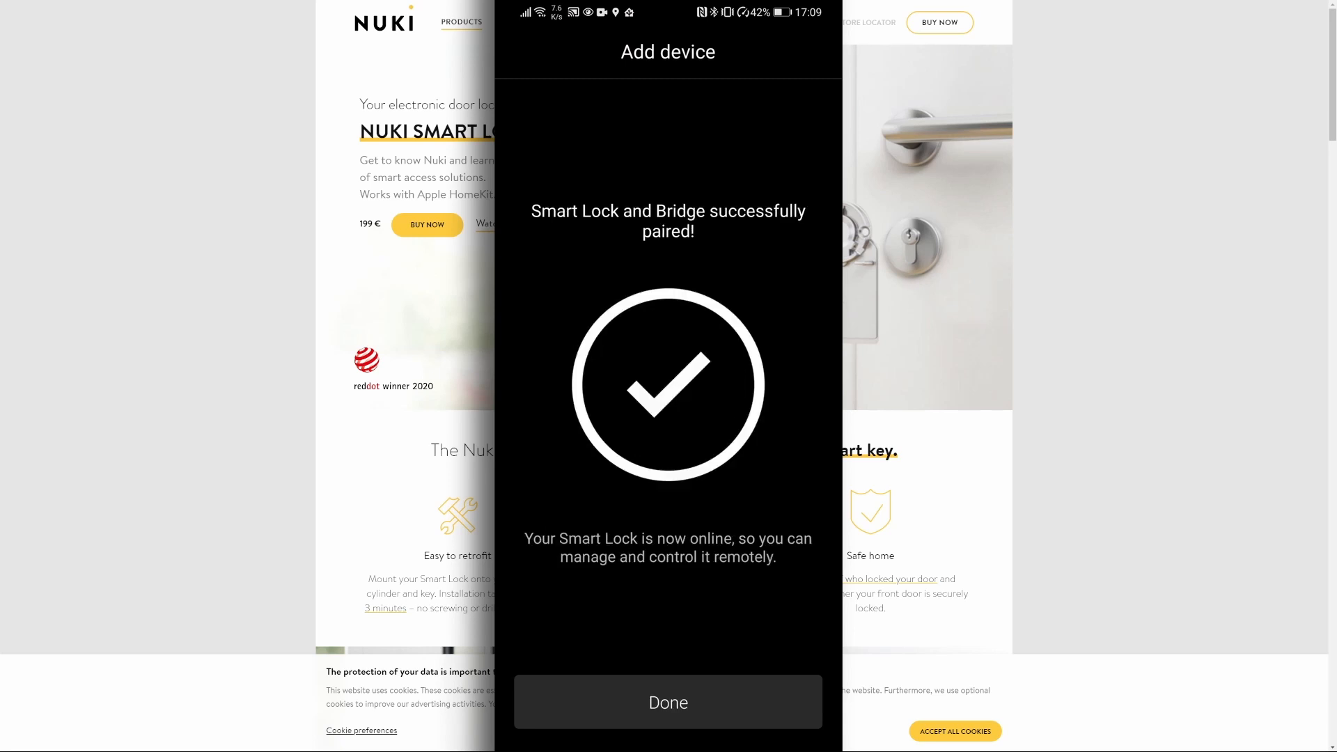
pyautogui.click(668, 703)
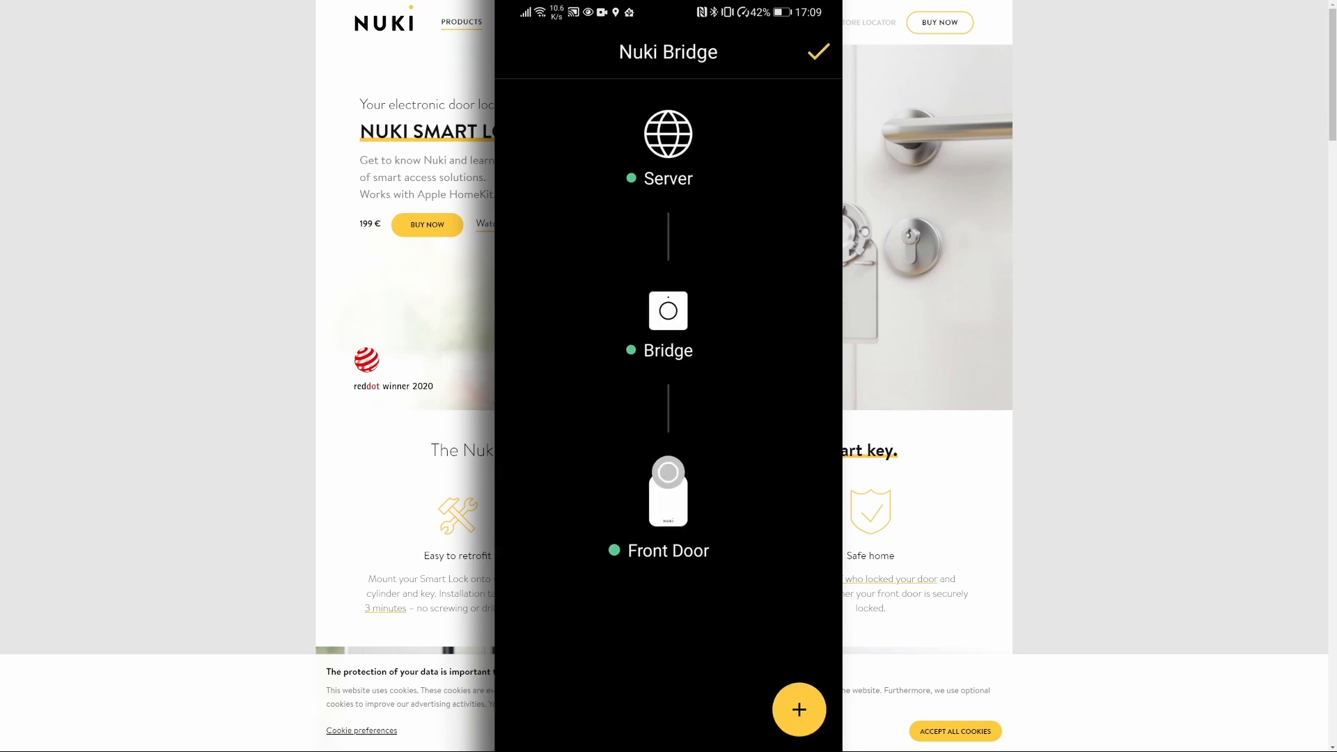
pyautogui.click(668, 309)
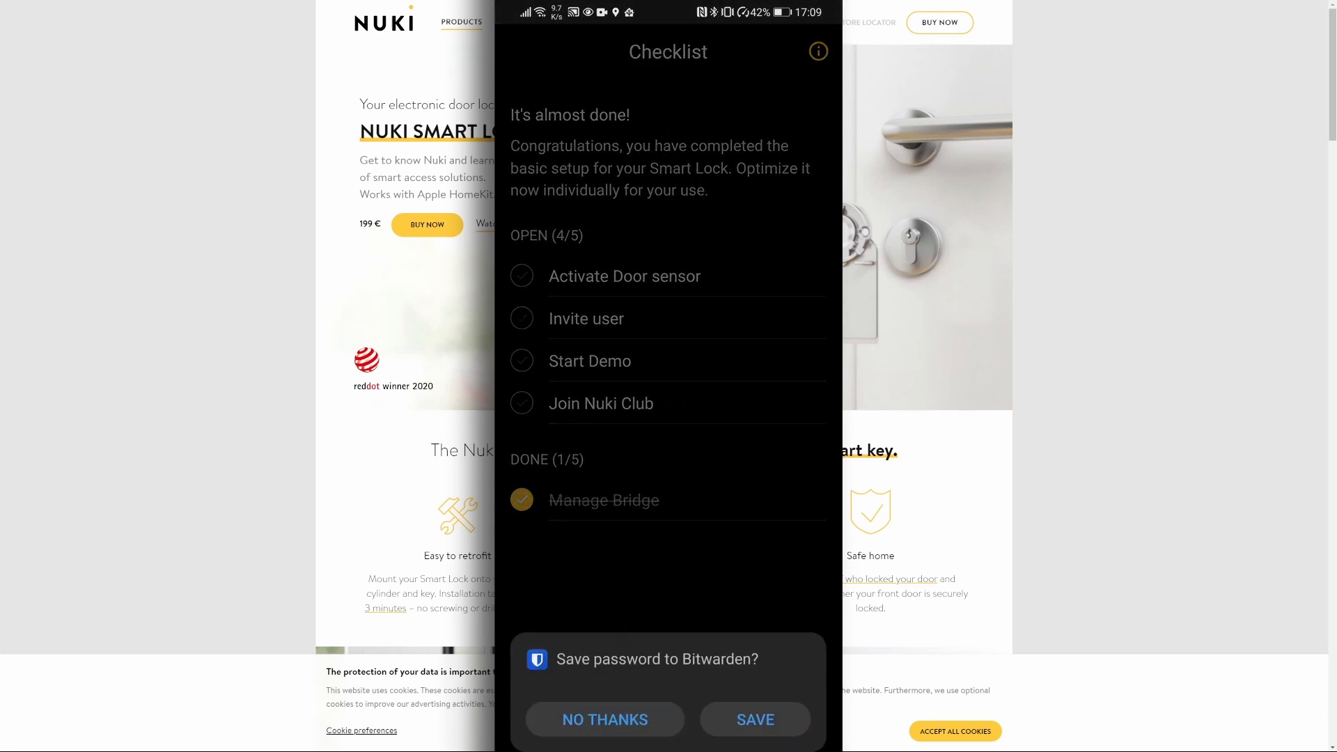
# Dismiss the Bitwarden prompt and generate a user invitation code for Front Door
pyautogui.click(586, 319)
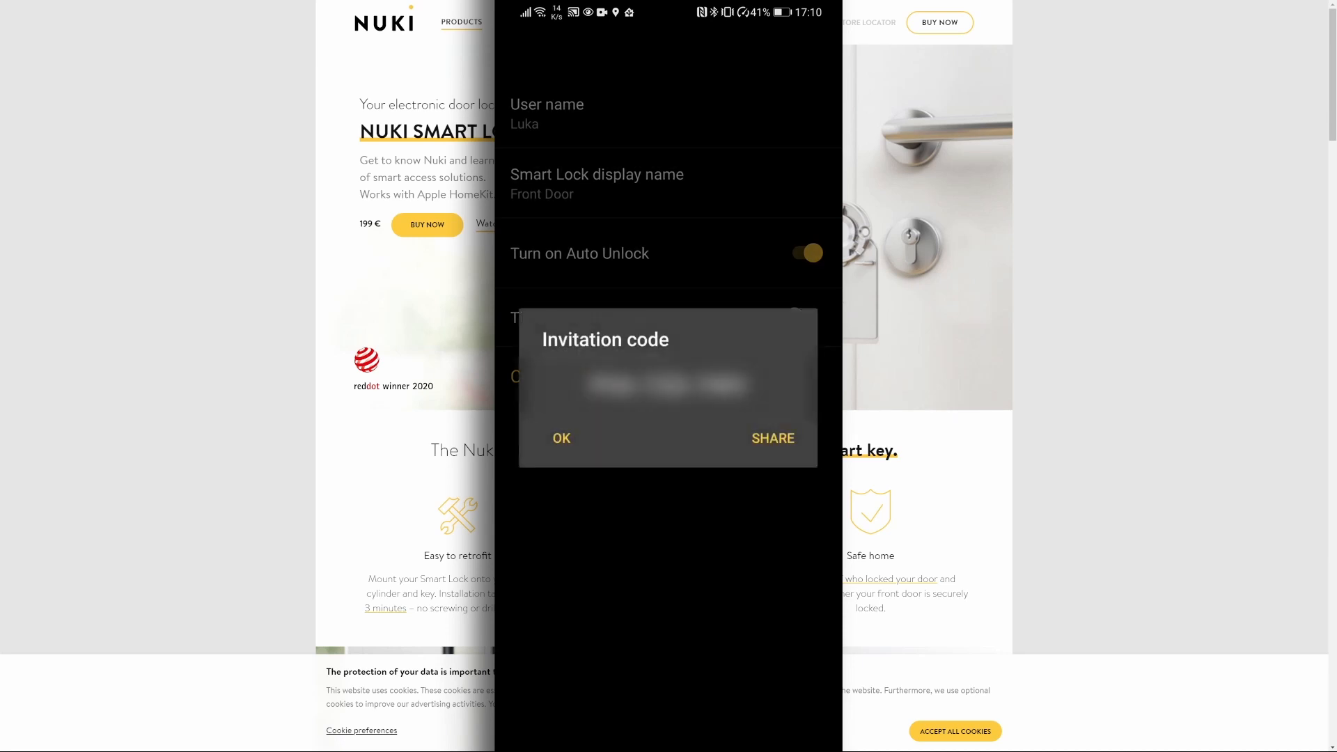
pyautogui.click(562, 437)
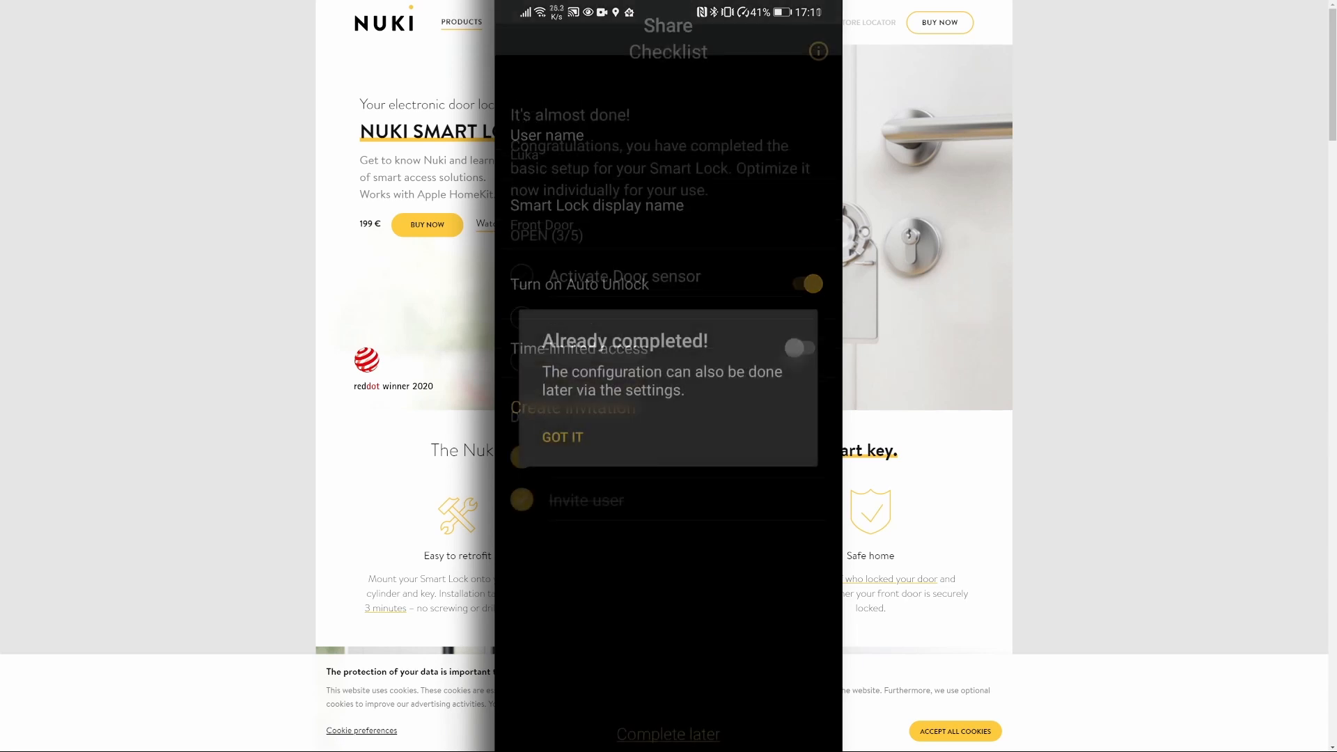
pyautogui.click(563, 437)
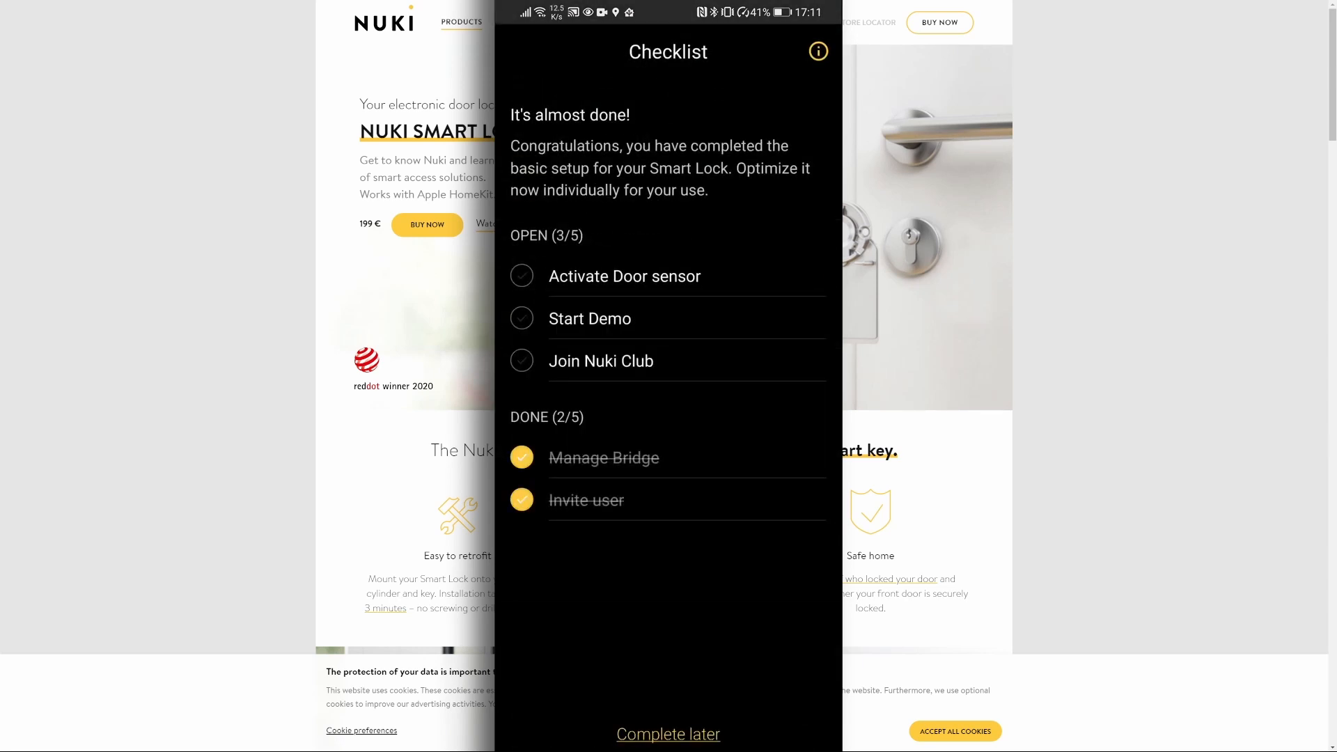
# Postpone the remaining checklist items and allow Nuki in Android battery optimization
pyautogui.click(600, 361)
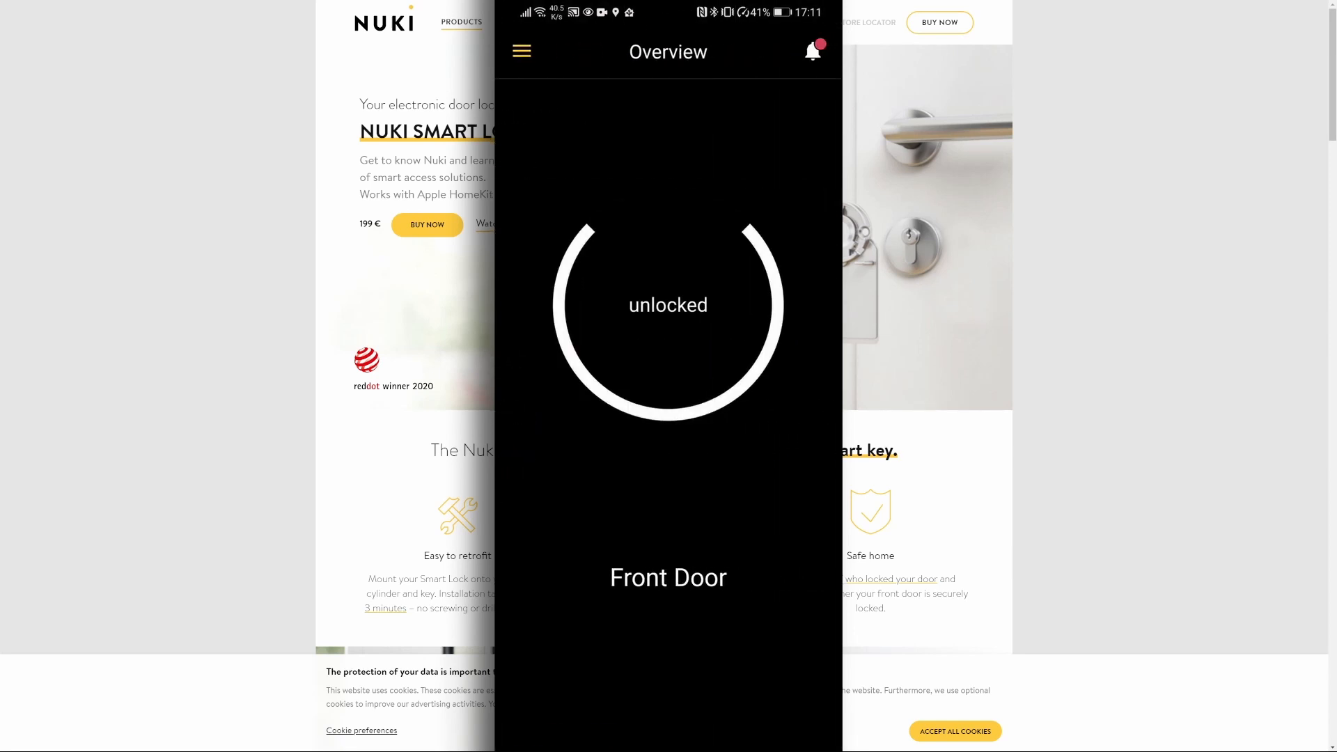
pyautogui.click(812, 51)
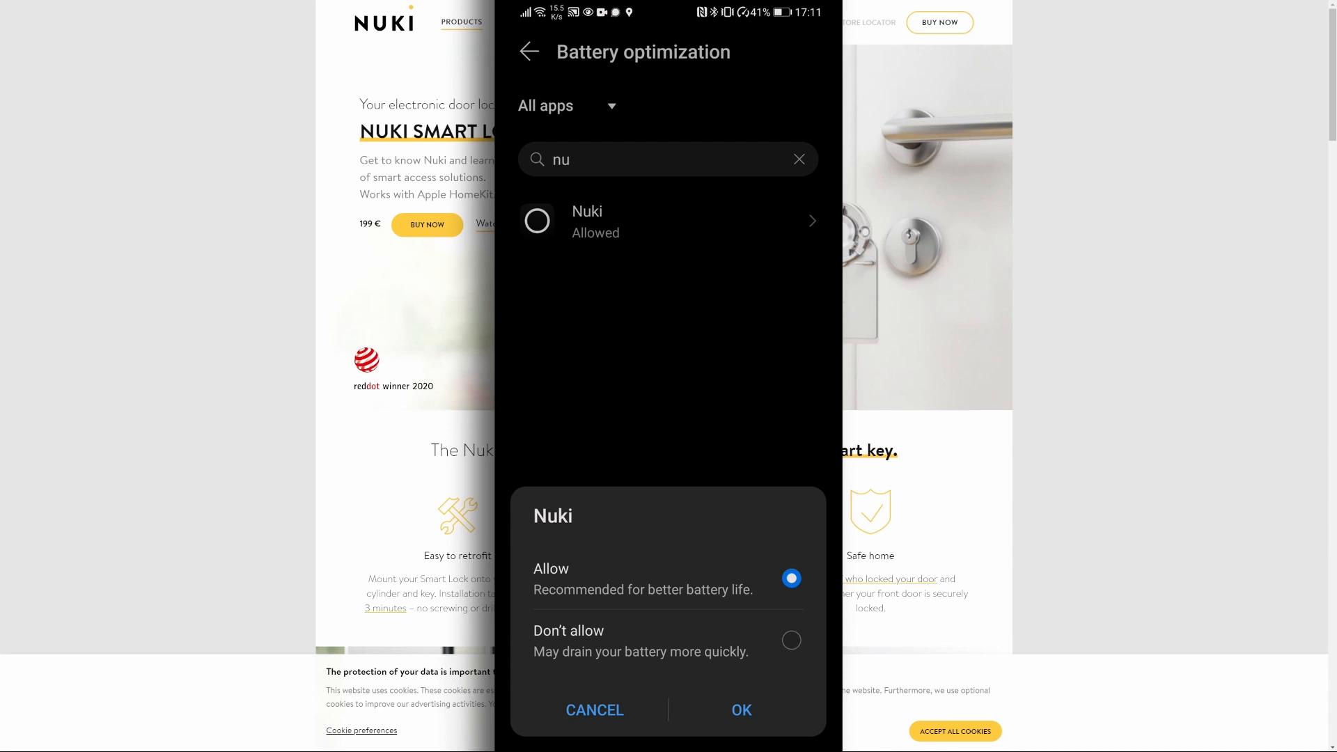
pyautogui.click(790, 641)
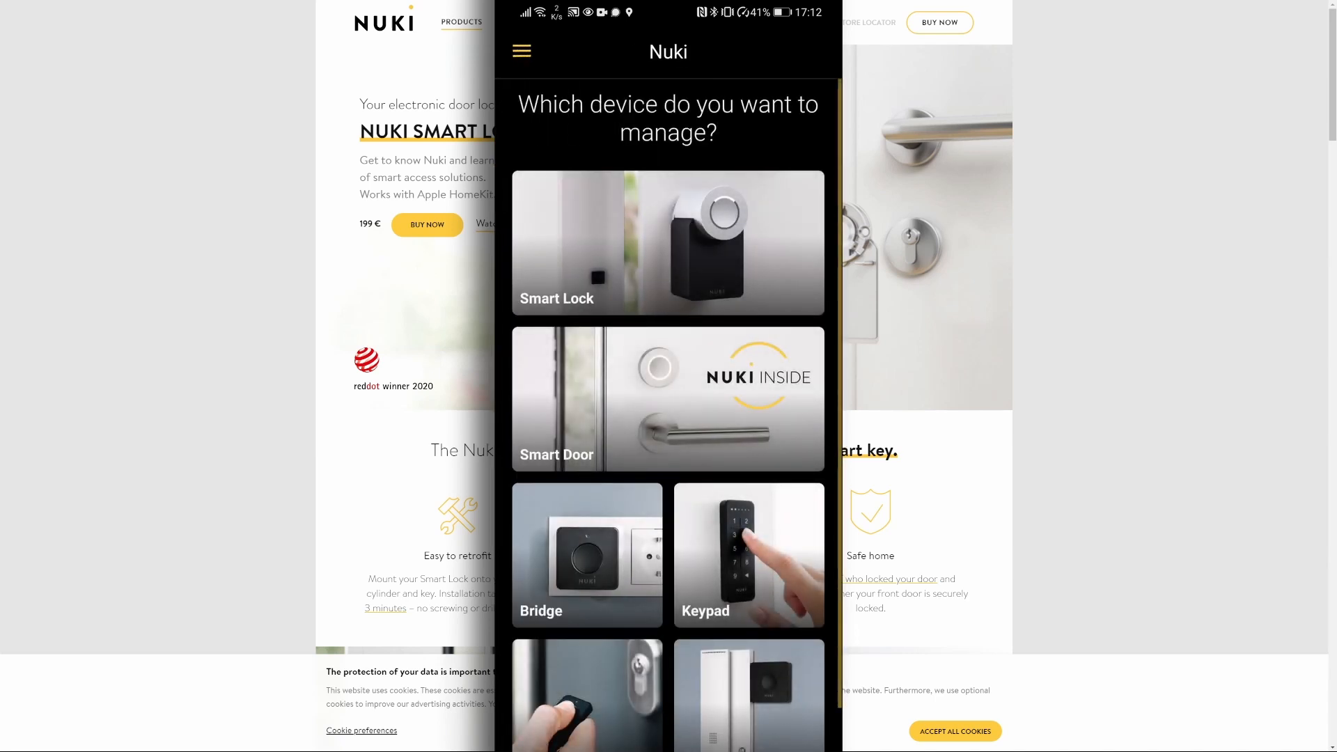
# Open the Nuki Bridge page and its settings showing firmware 2.8.1
pyautogui.click(586, 555)
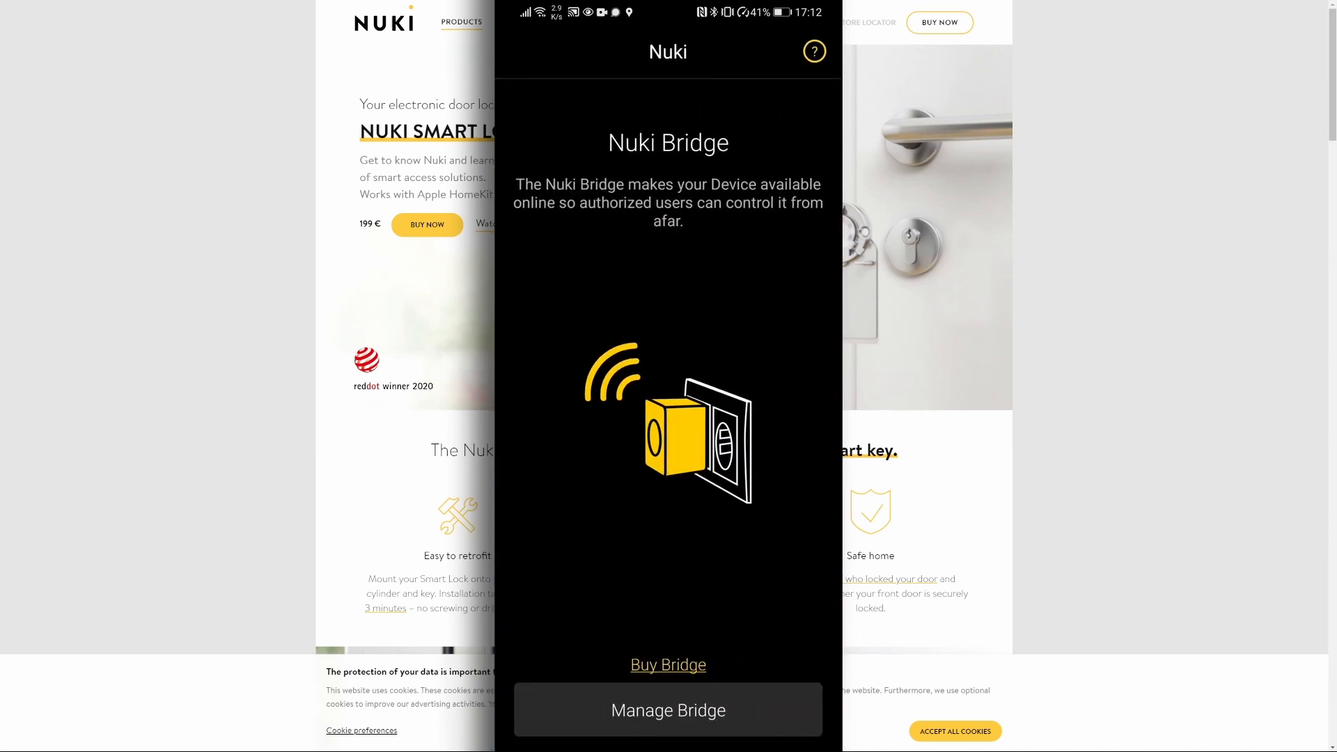
pyautogui.click(668, 710)
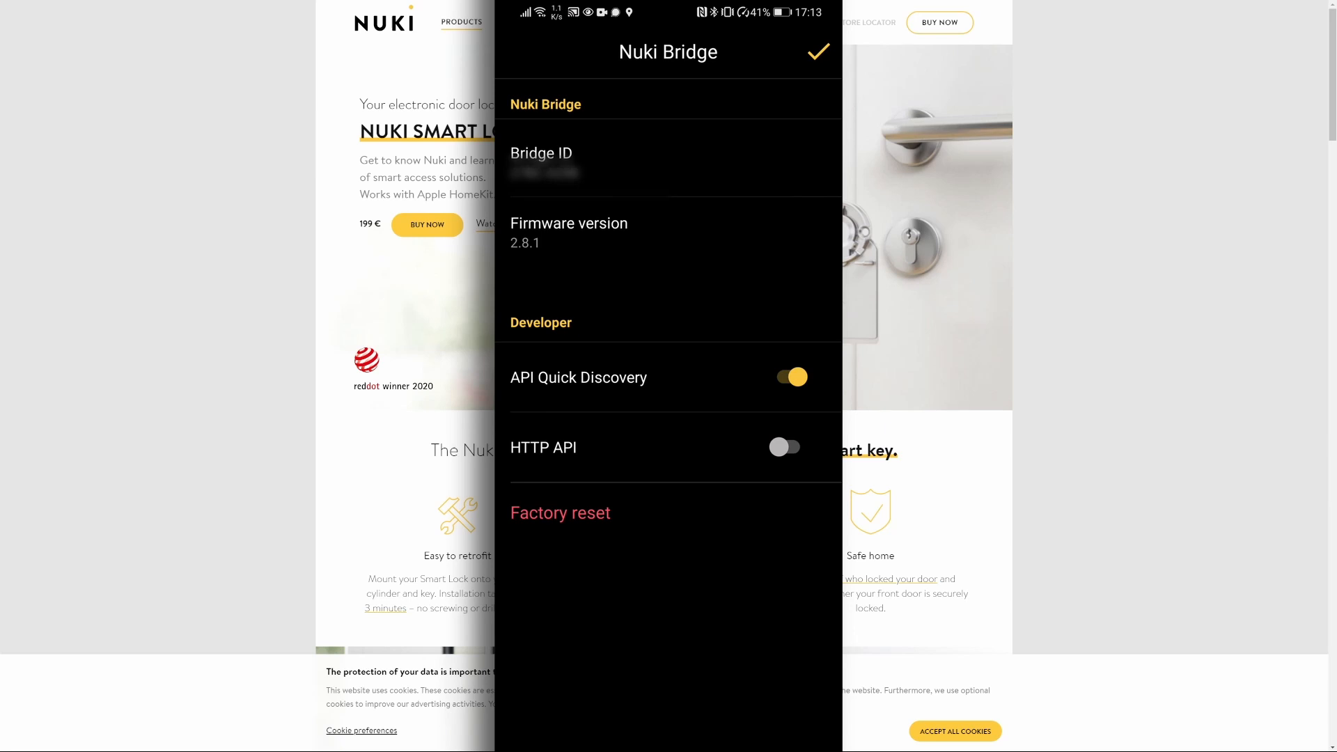
# Switch on the bridge's HTTP API and confirm a new API token
pyautogui.click(783, 447)
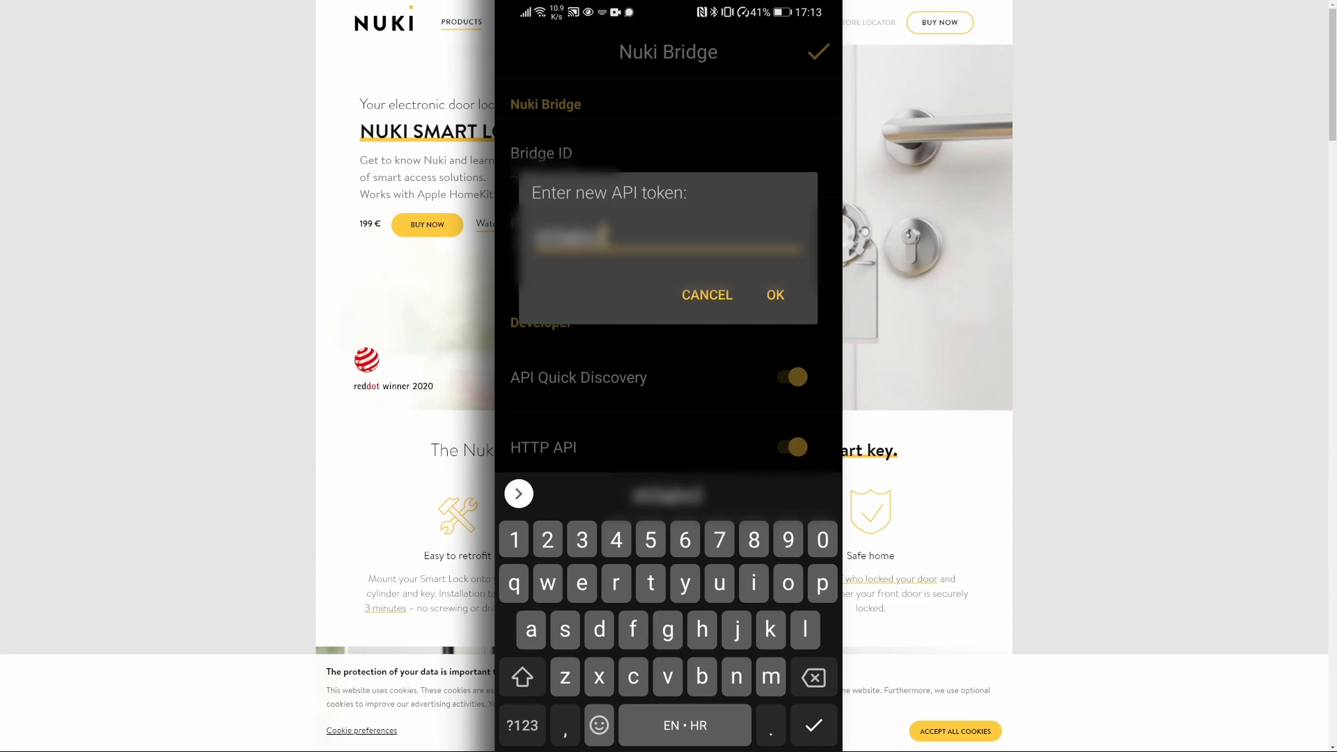
pyautogui.click(772, 294)
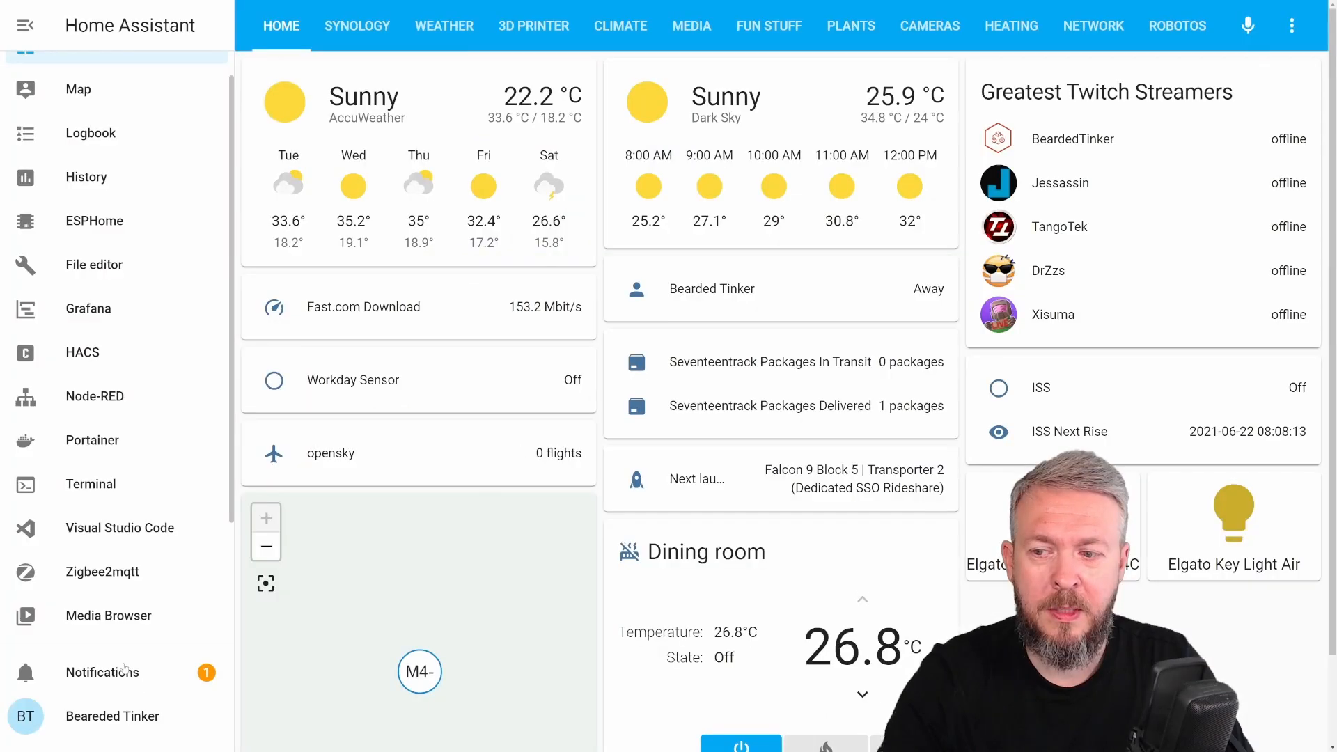
# Configure the discovered Nuki integration with host 192.168.1.141, port 8080 and access token
pyautogui.click(101, 672)
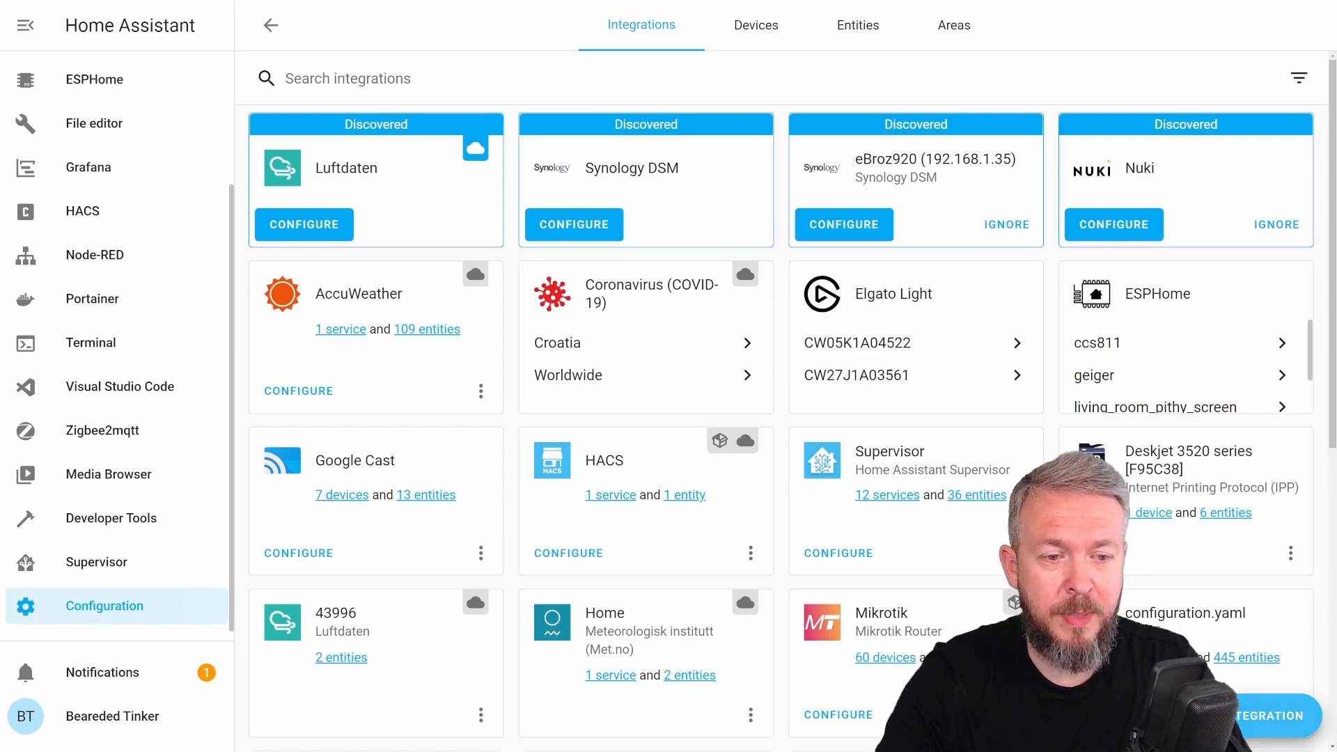
pyautogui.click(1272, 716)
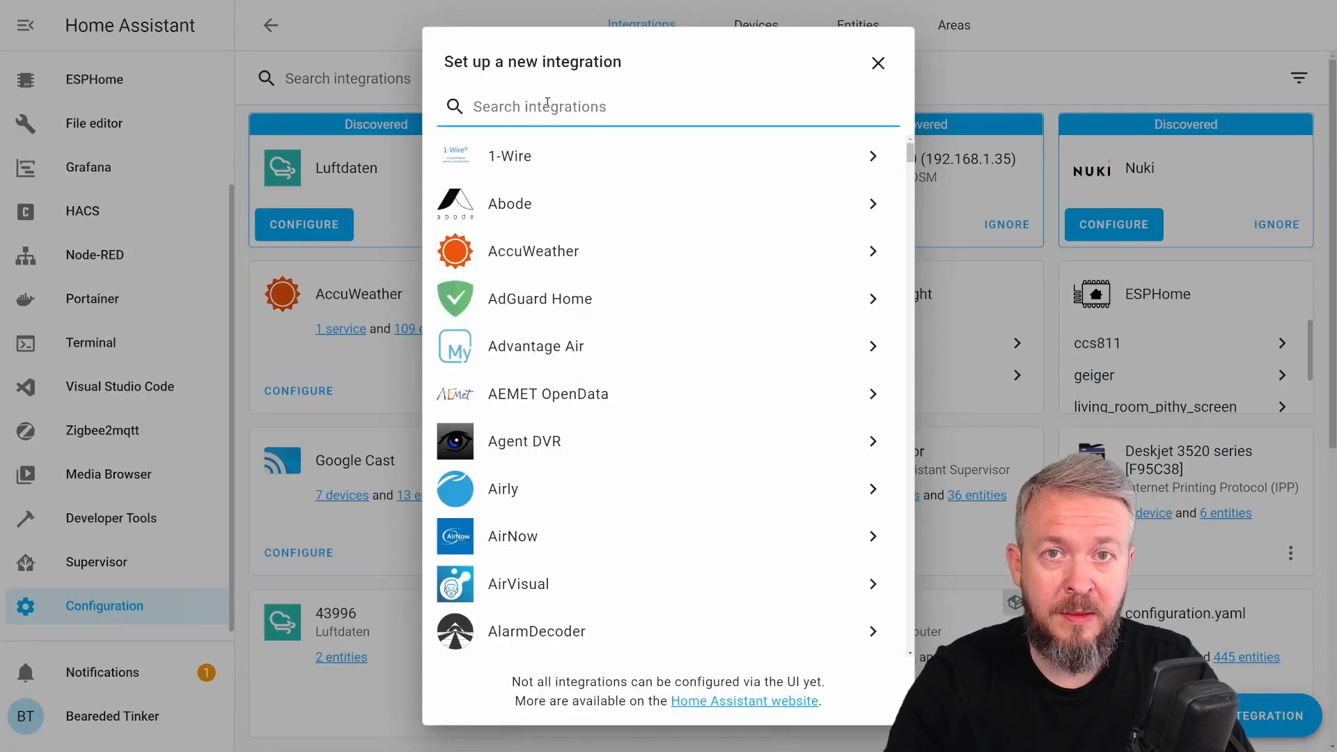
pyautogui.write('nuk')
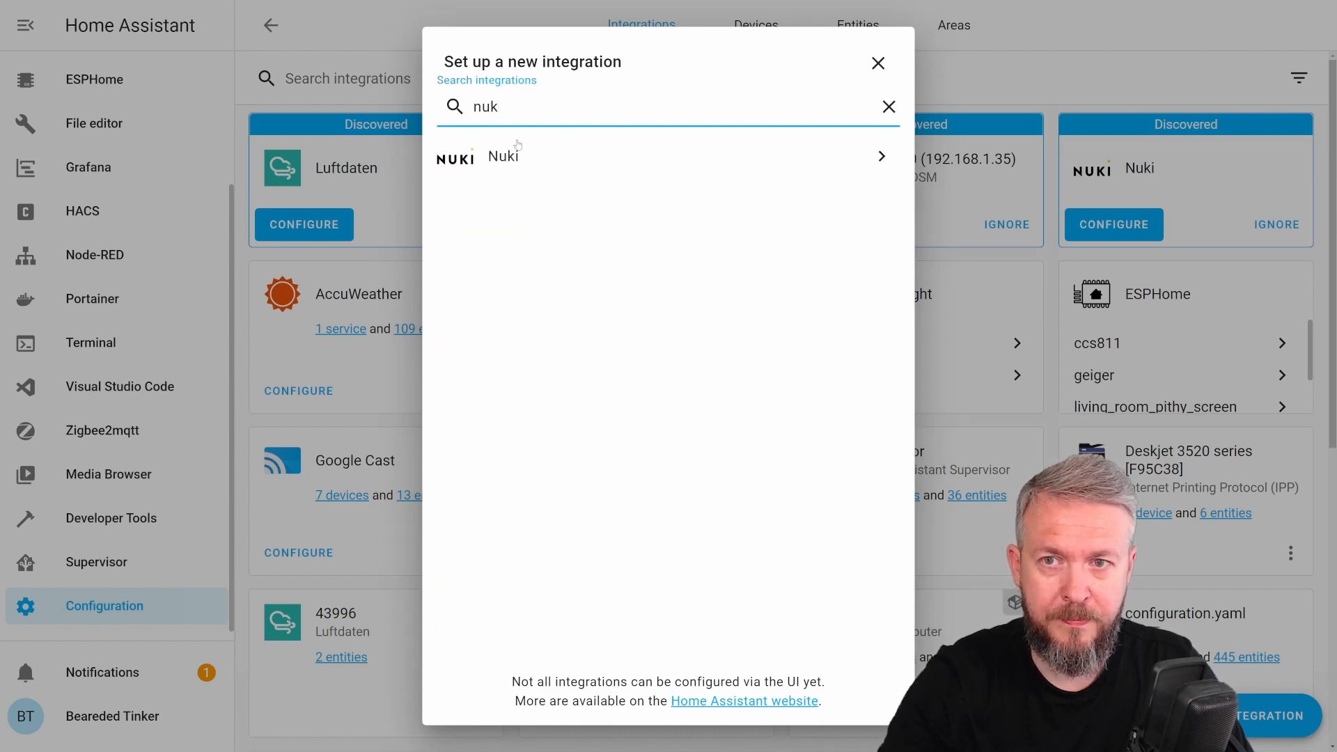
pyautogui.click(878, 63)
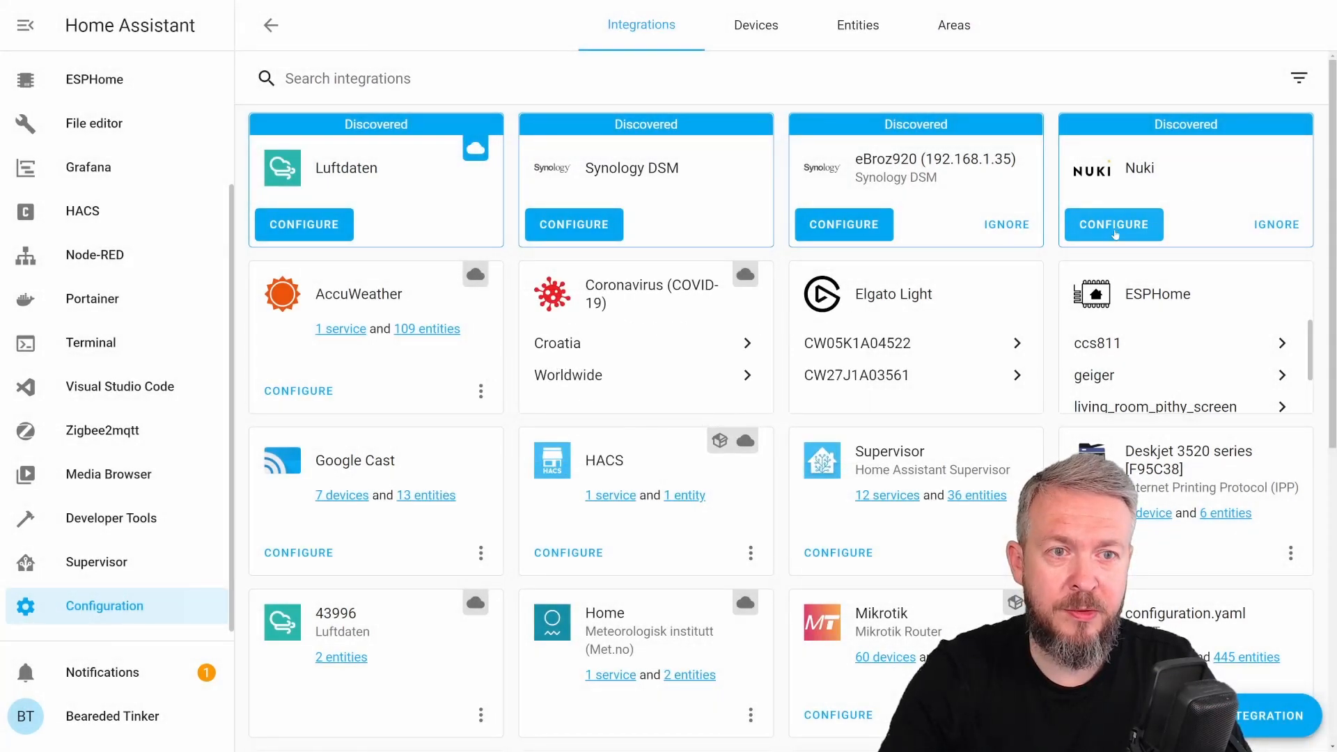
pyautogui.click(1113, 225)
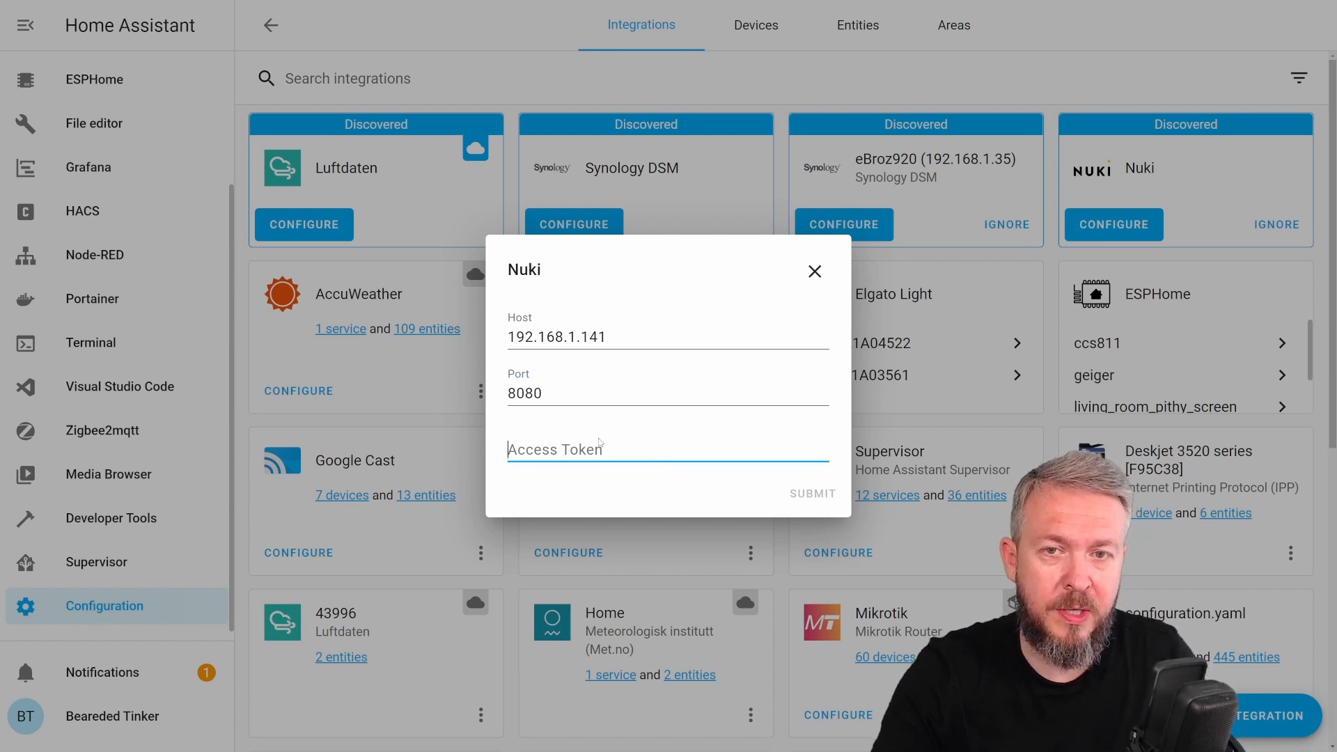
pyautogui.click(812, 494)
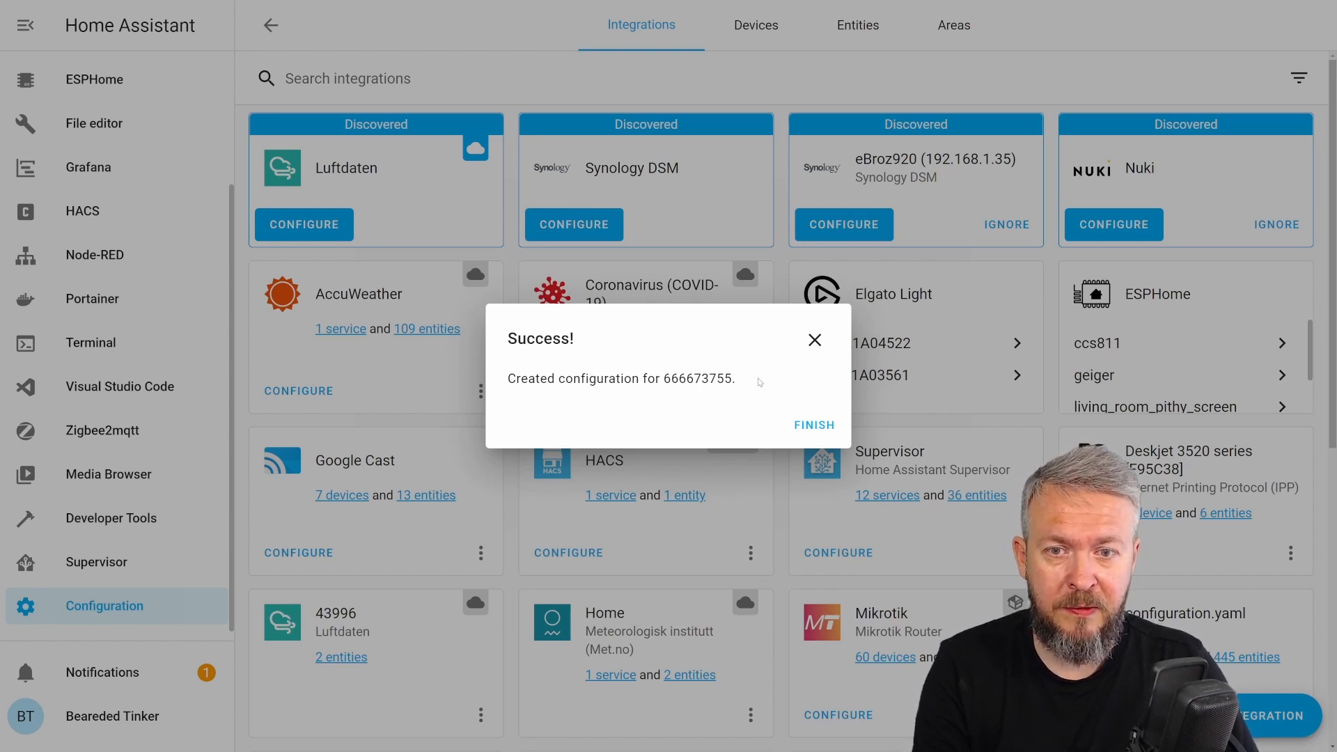
pyautogui.moveTo(805, 444)
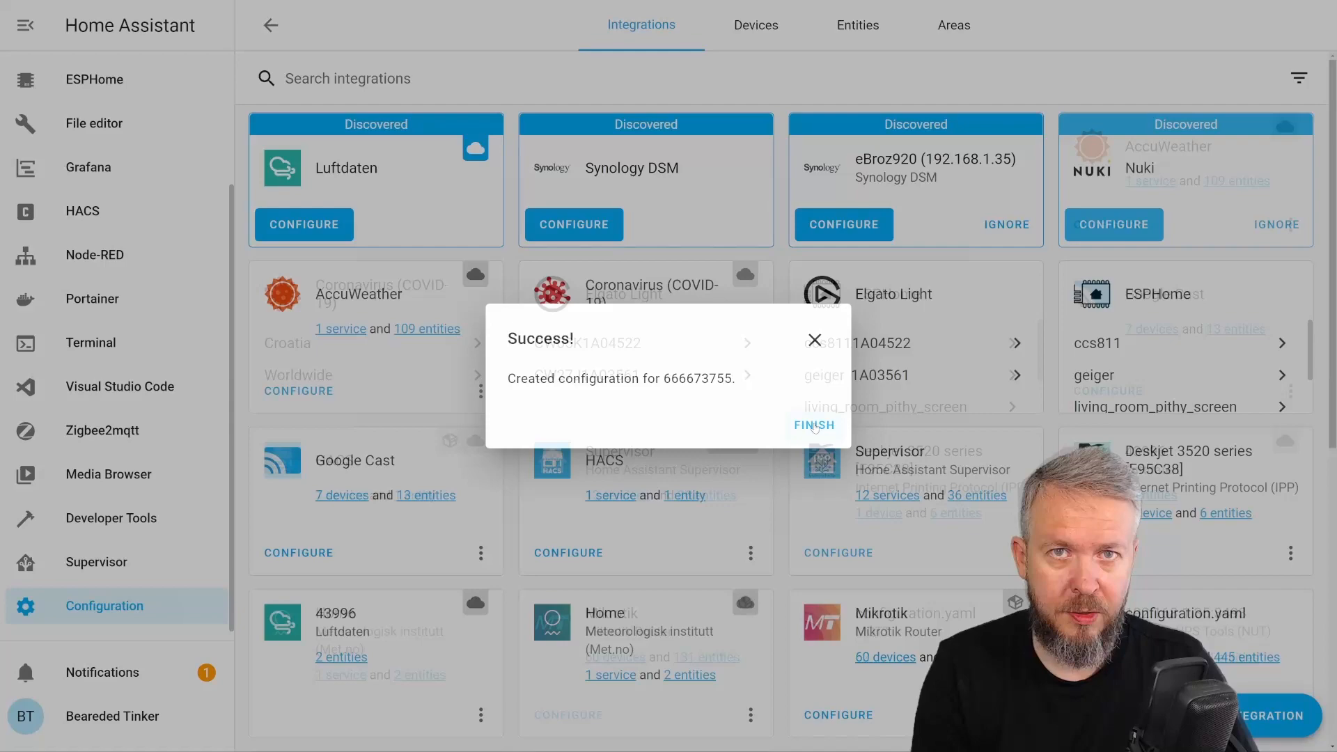
# Finish the Nuki integration setup and list its Front Door lock entity
pyautogui.click(812, 425)
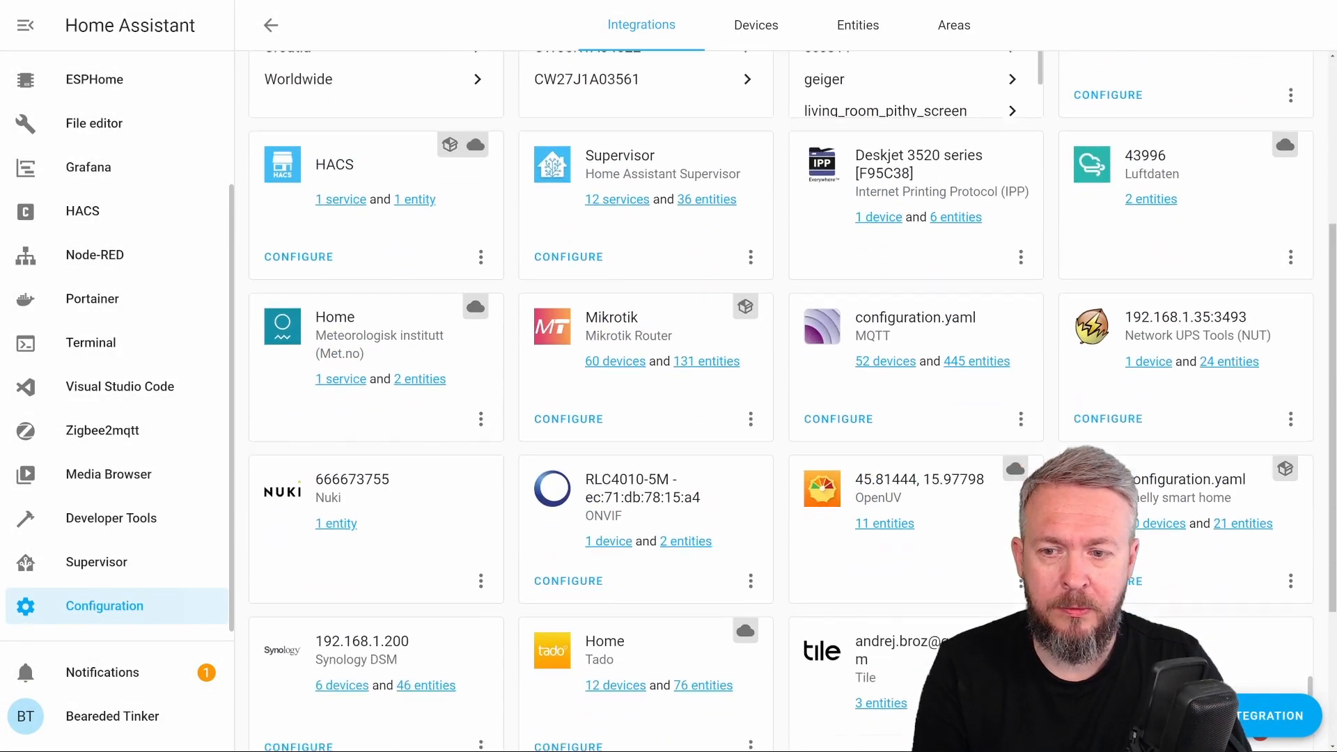
pyautogui.scroll(-3)
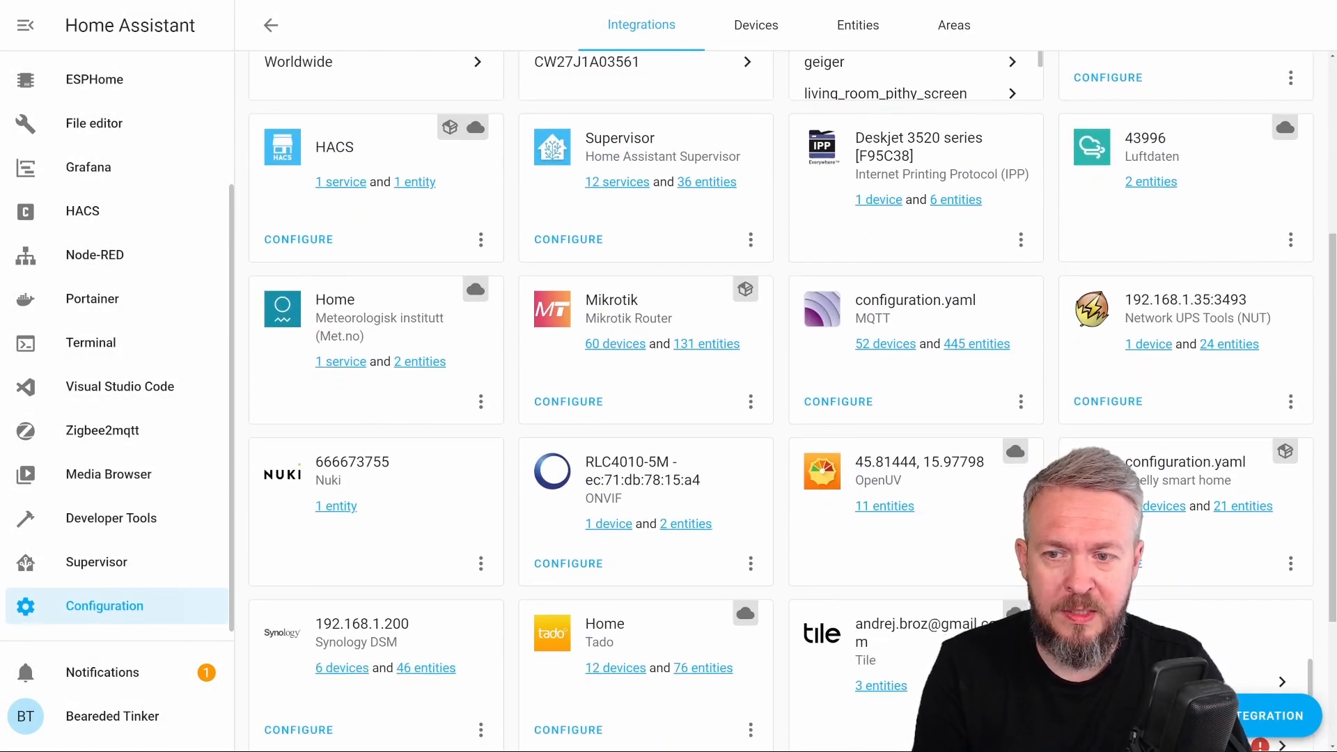
pyautogui.click(336, 506)
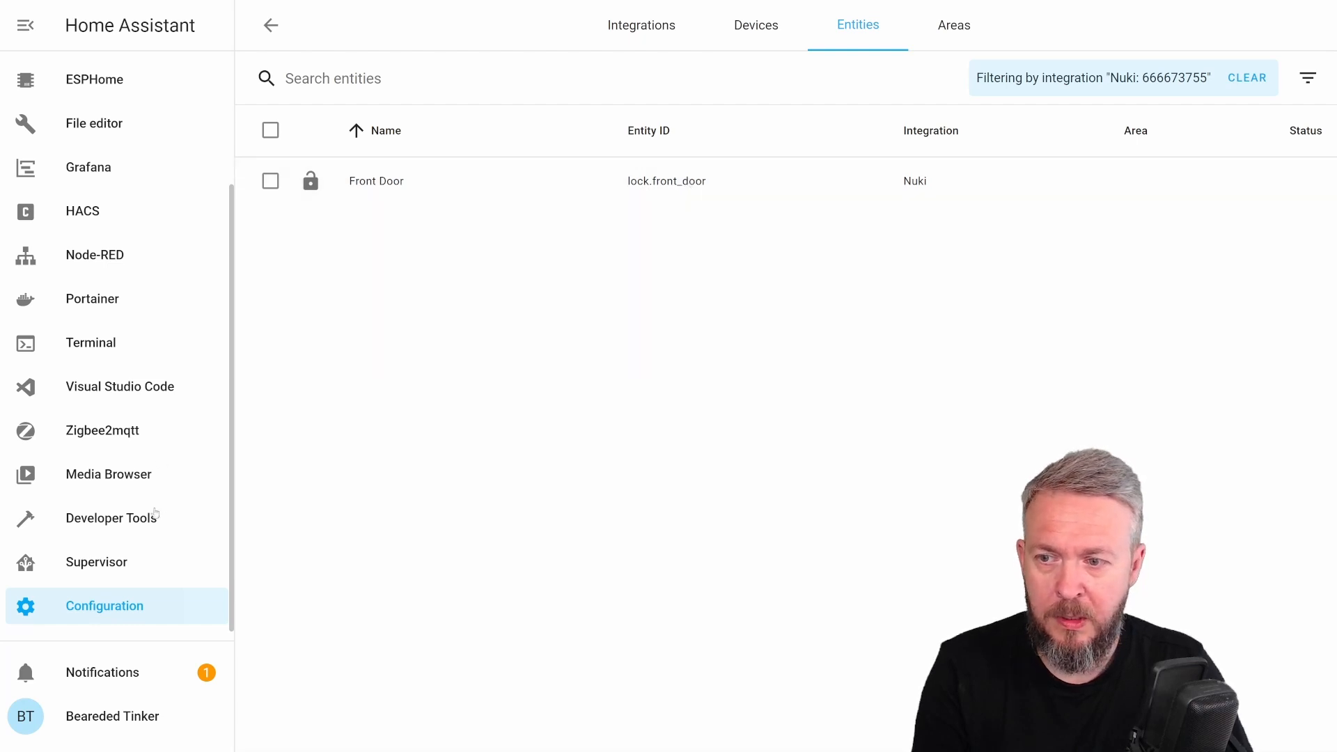
# Look up lock.front_door in Developer Tools States, then return to Overview
pyautogui.click(111, 518)
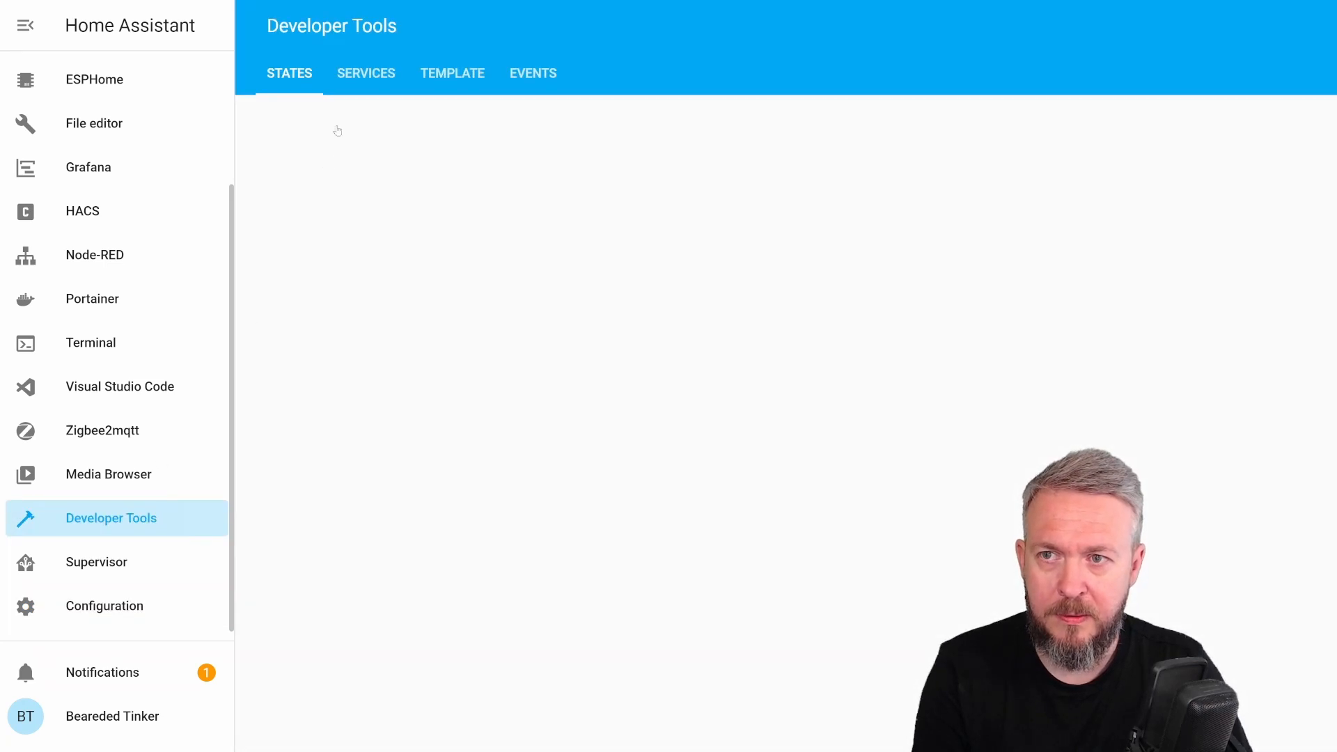
pyautogui.write('lock.front_door')
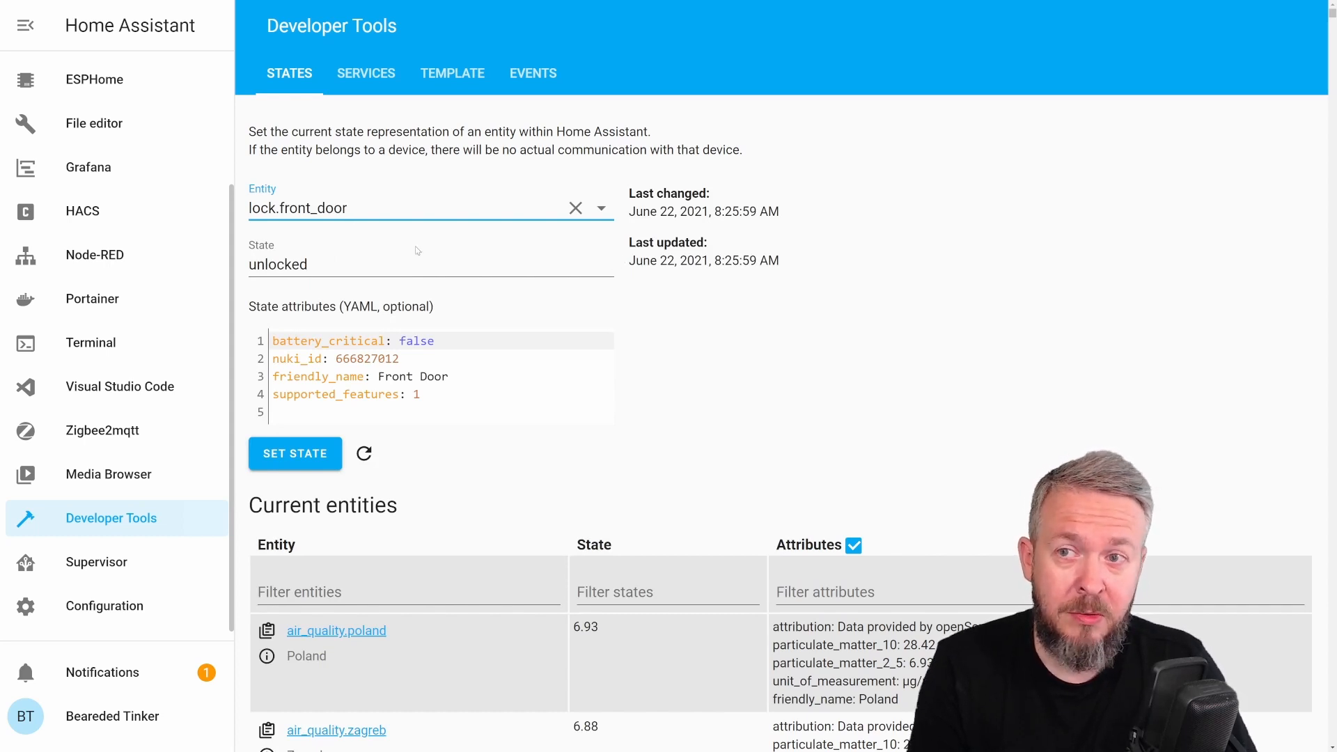
pyautogui.click(92, 76)
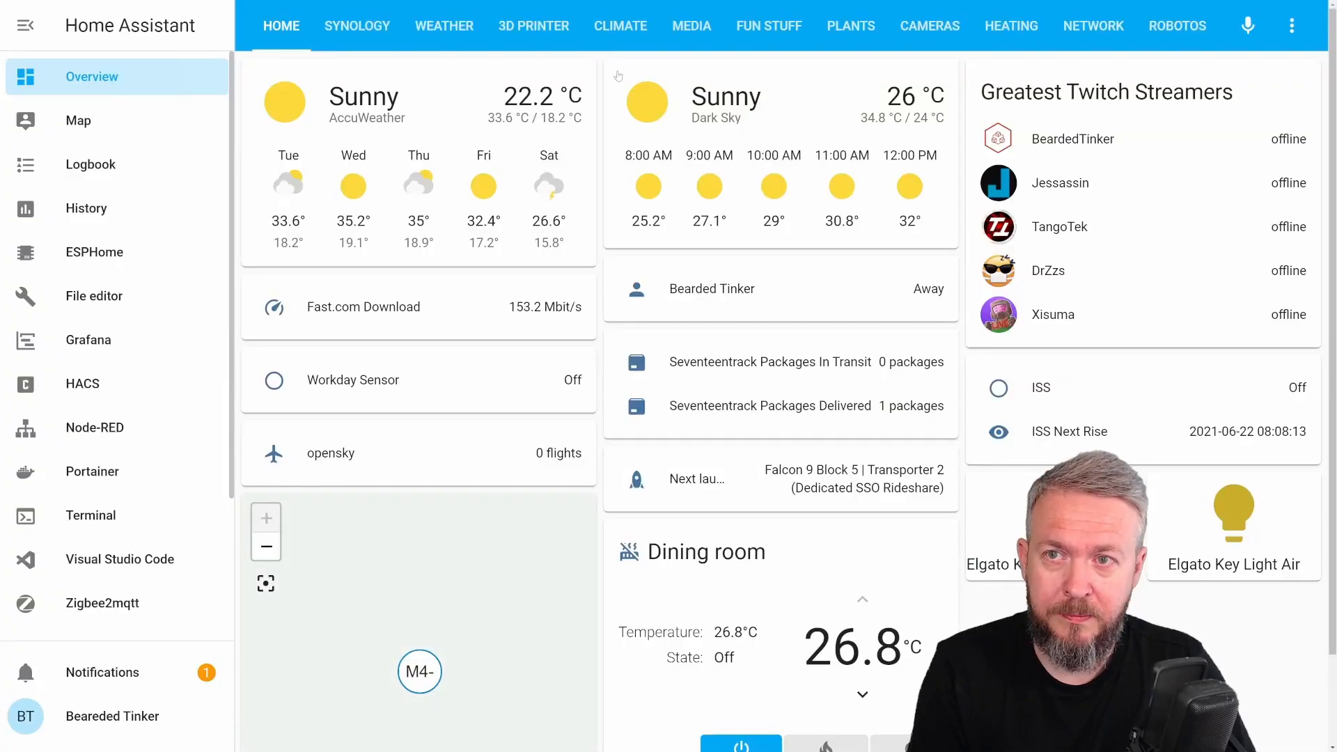
# Add an Entity card for lock.front_door to the home dashboard and save it
pyautogui.click(1292, 26)
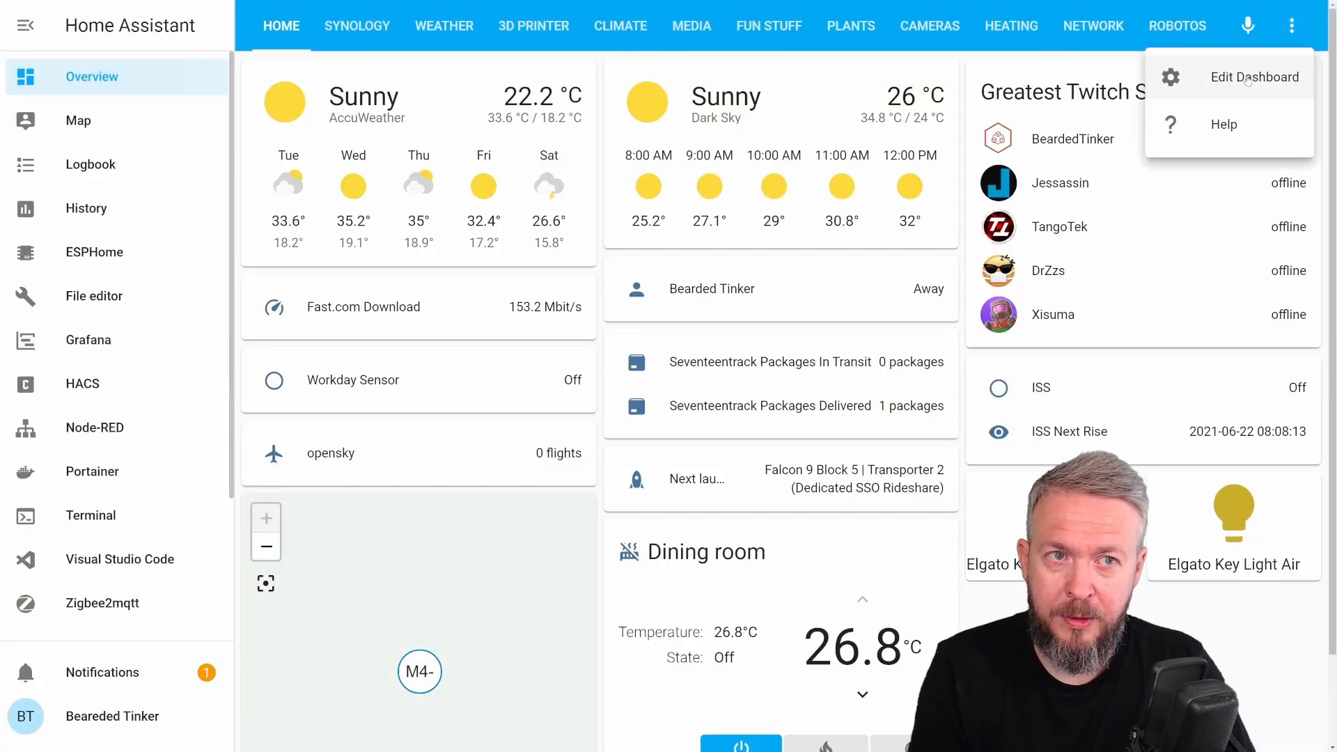
pyautogui.click(1256, 77)
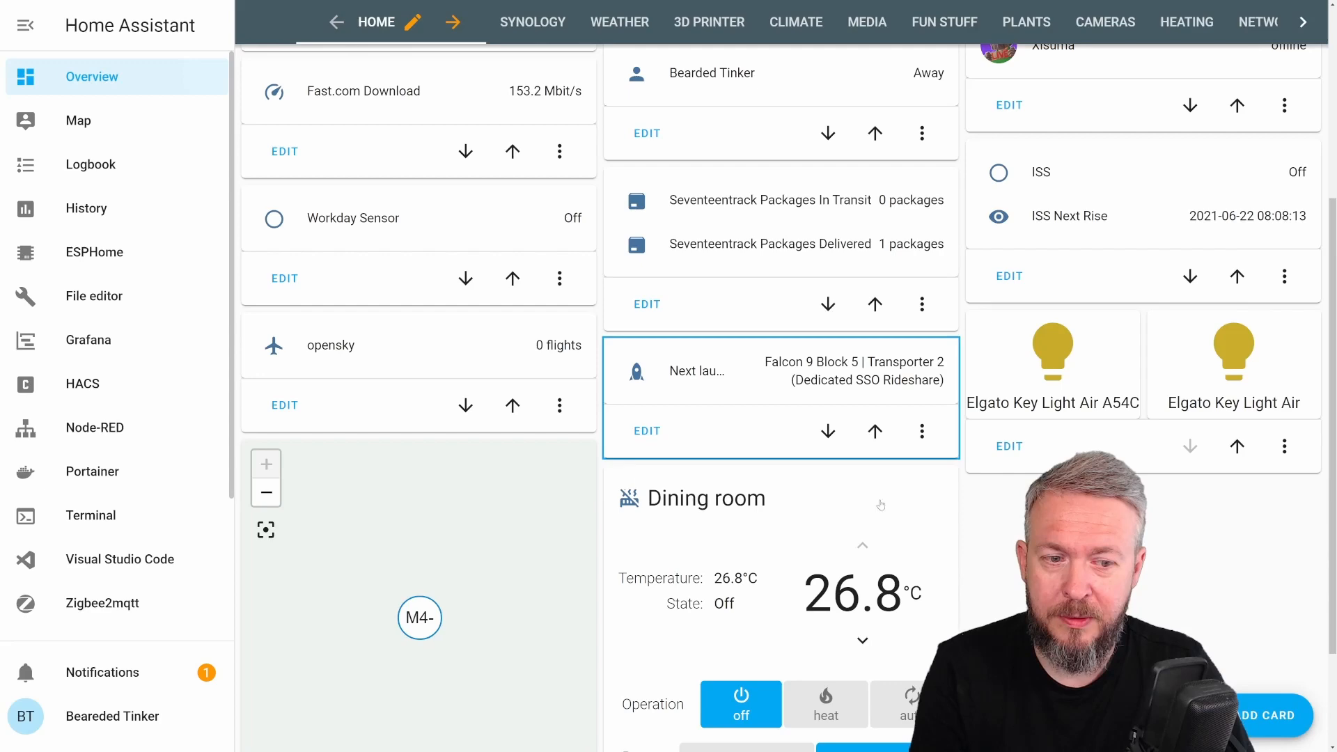
pyautogui.click(1272, 715)
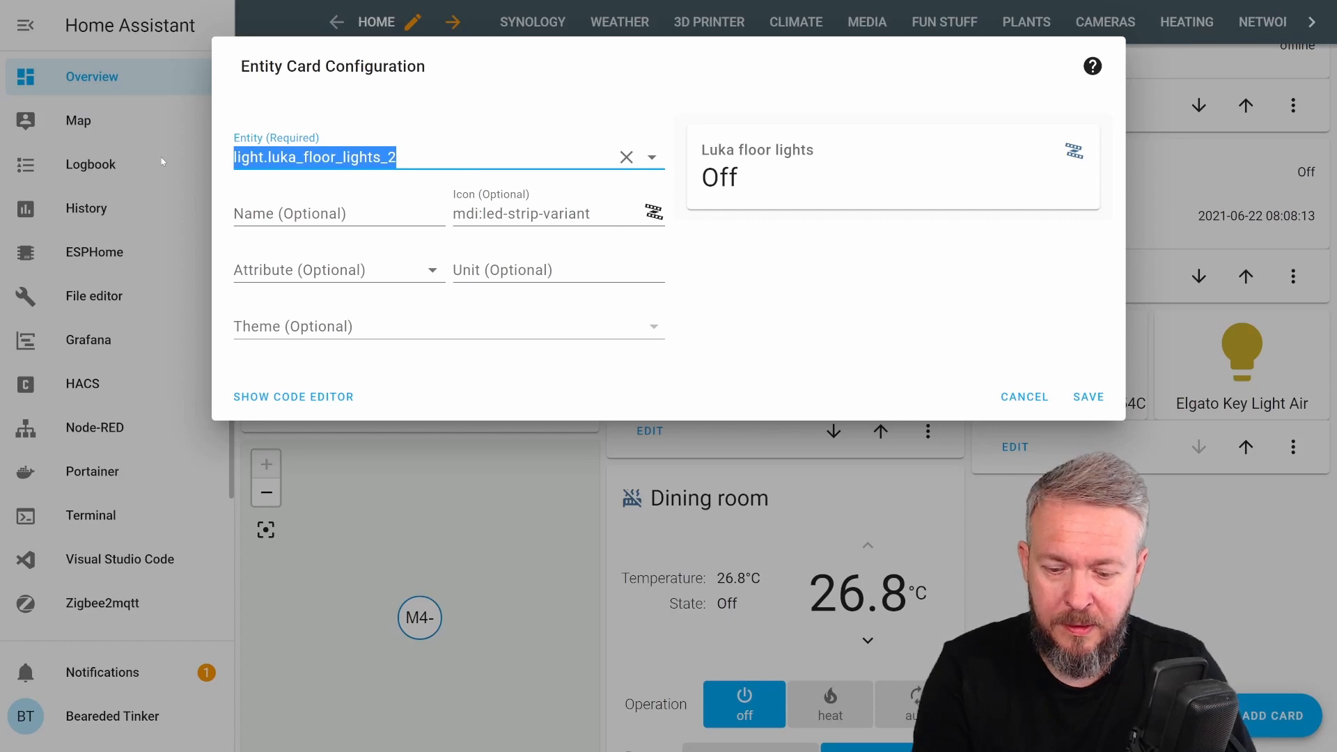
pyautogui.write('lock.front_door')
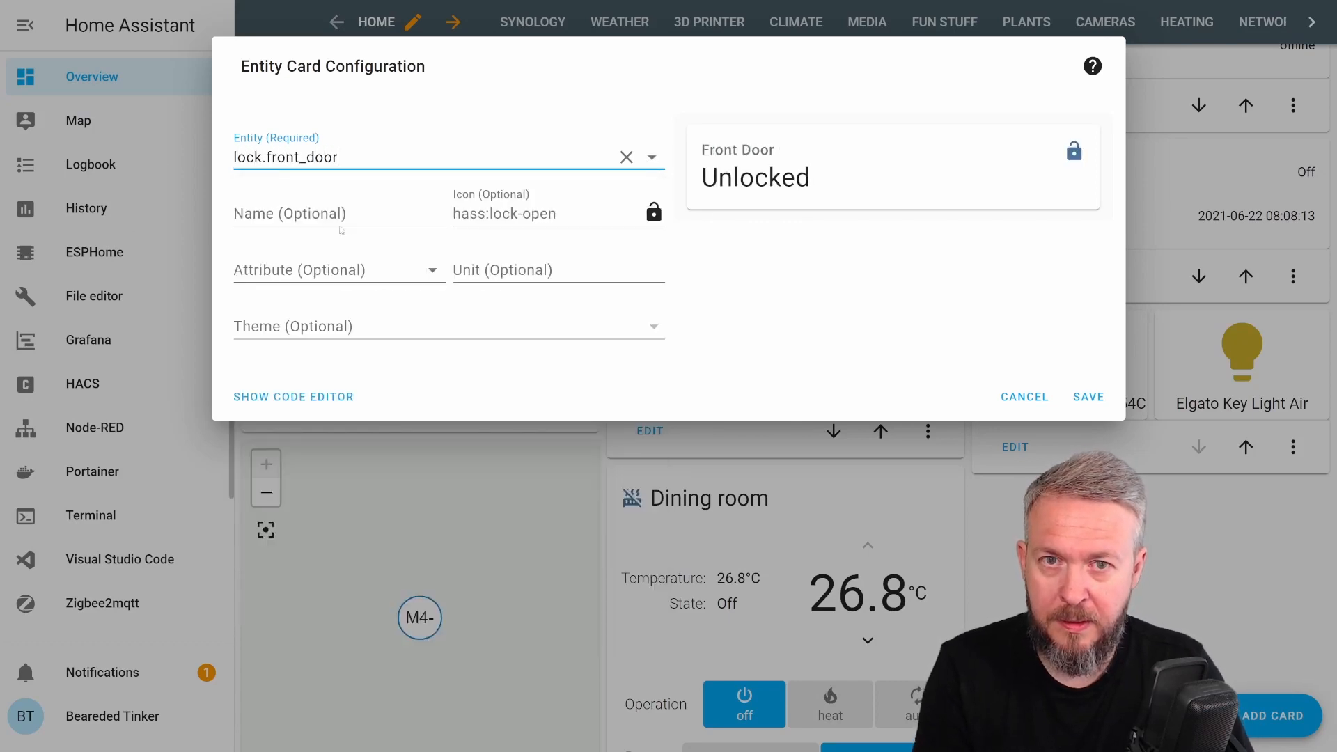
pyautogui.click(1087, 396)
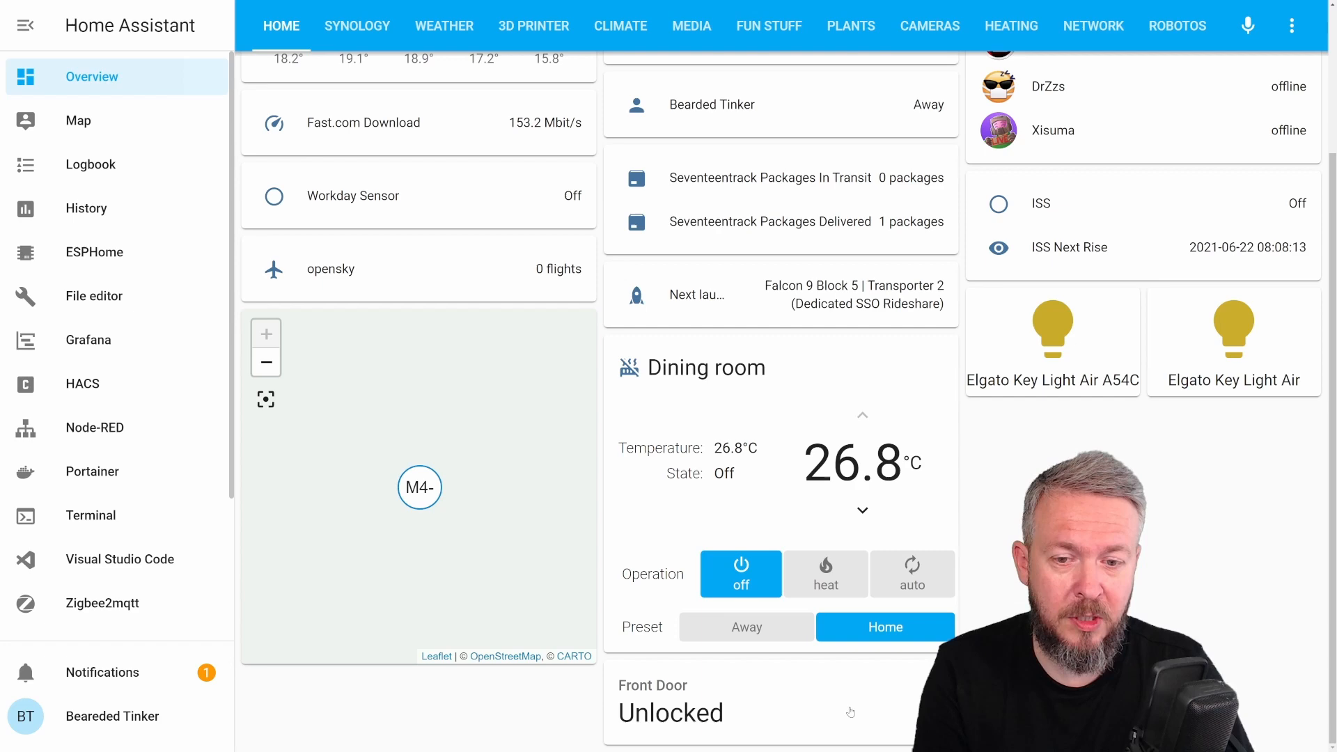
# Open the Front Door card's more-info dialog and expand its Attributes
pyautogui.click(670, 712)
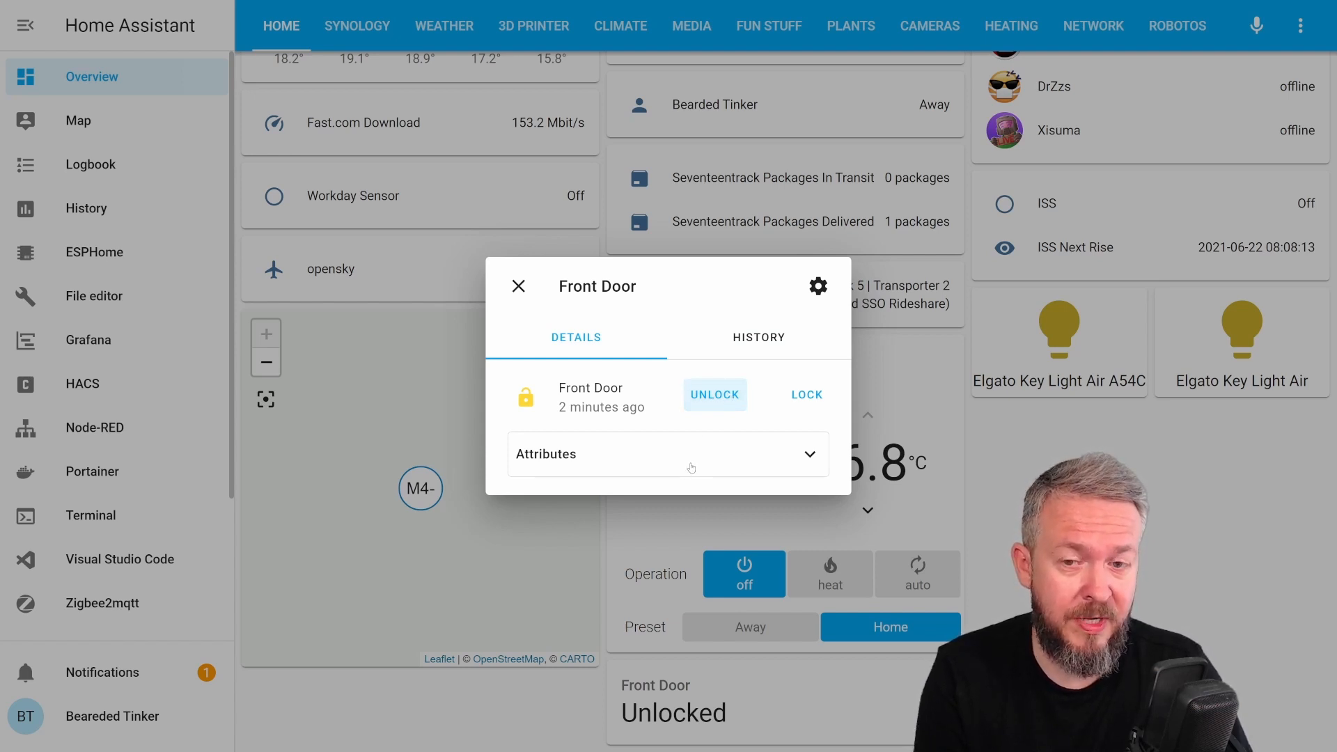
pyautogui.click(668, 454)
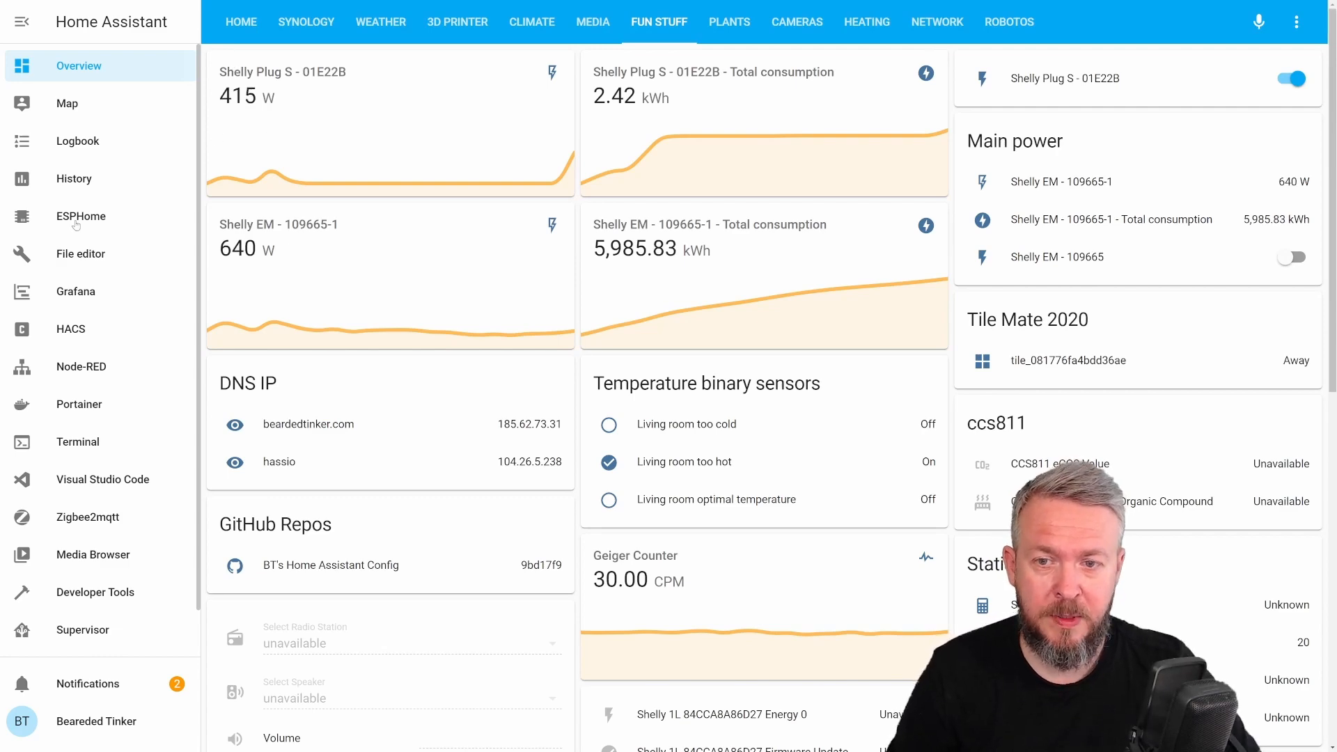
# Unlock the front door via the Nuki Card, then check and close its lock history
pyautogui.scroll(-3)
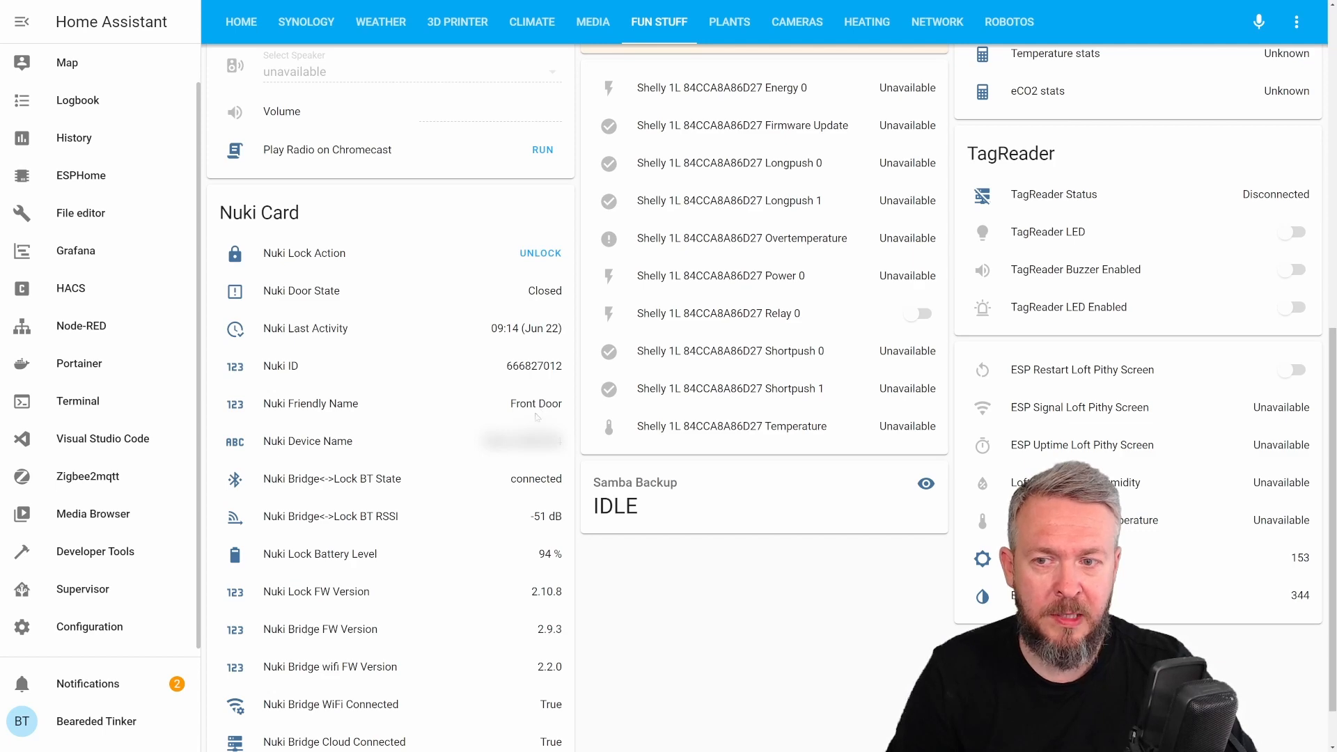
pyautogui.scroll(-3)
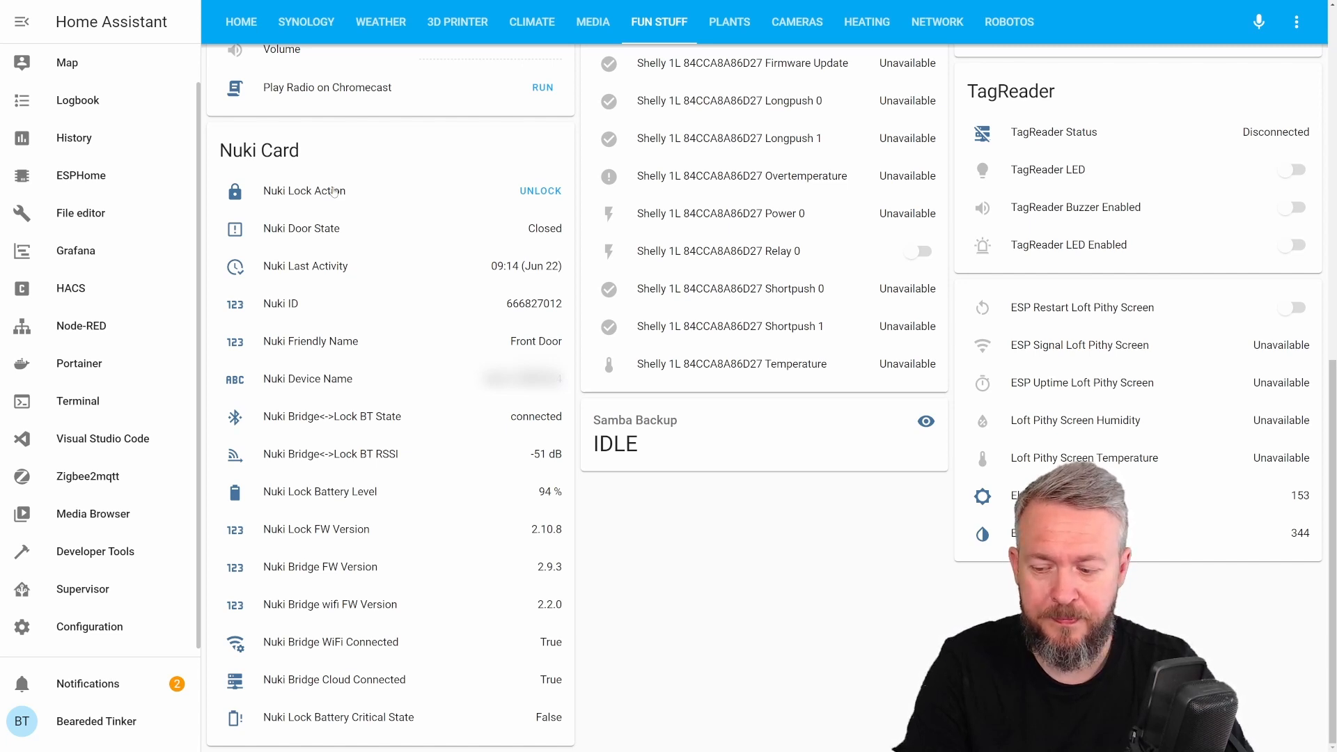
pyautogui.click(540, 190)
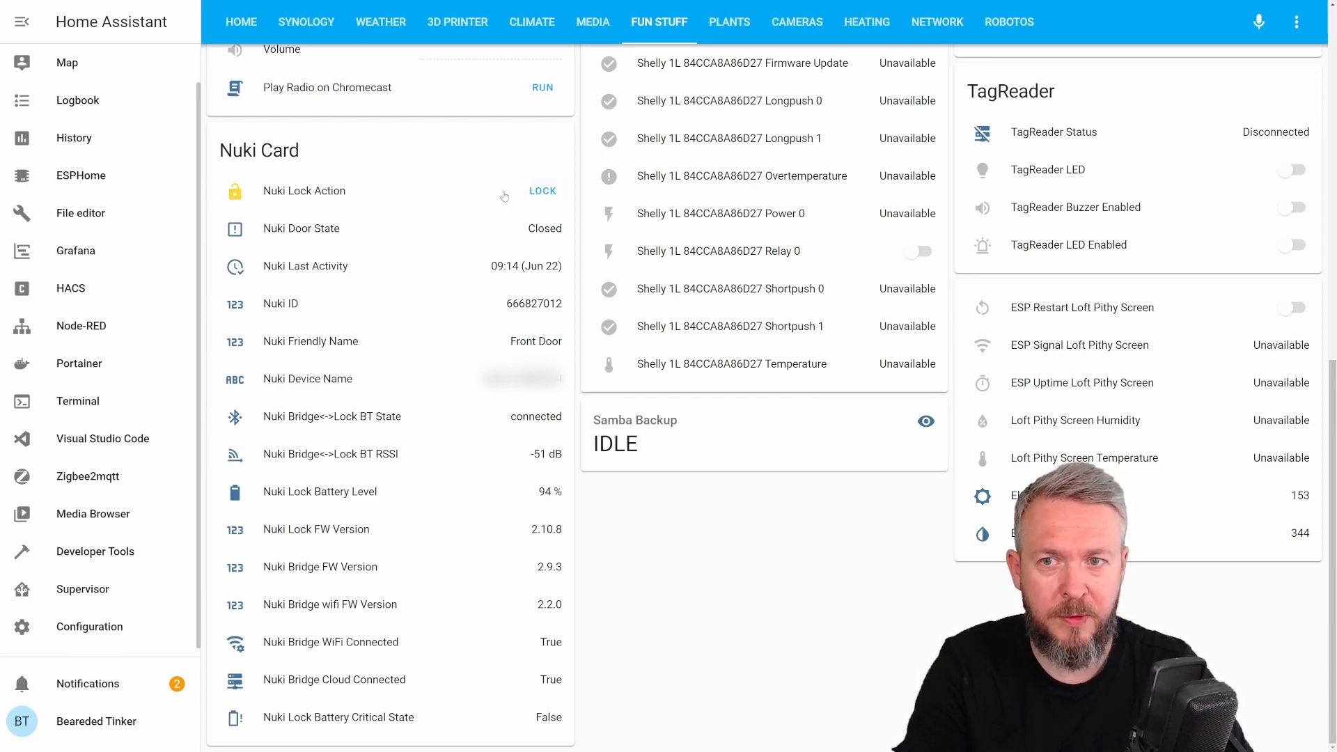
pyautogui.click(303, 190)
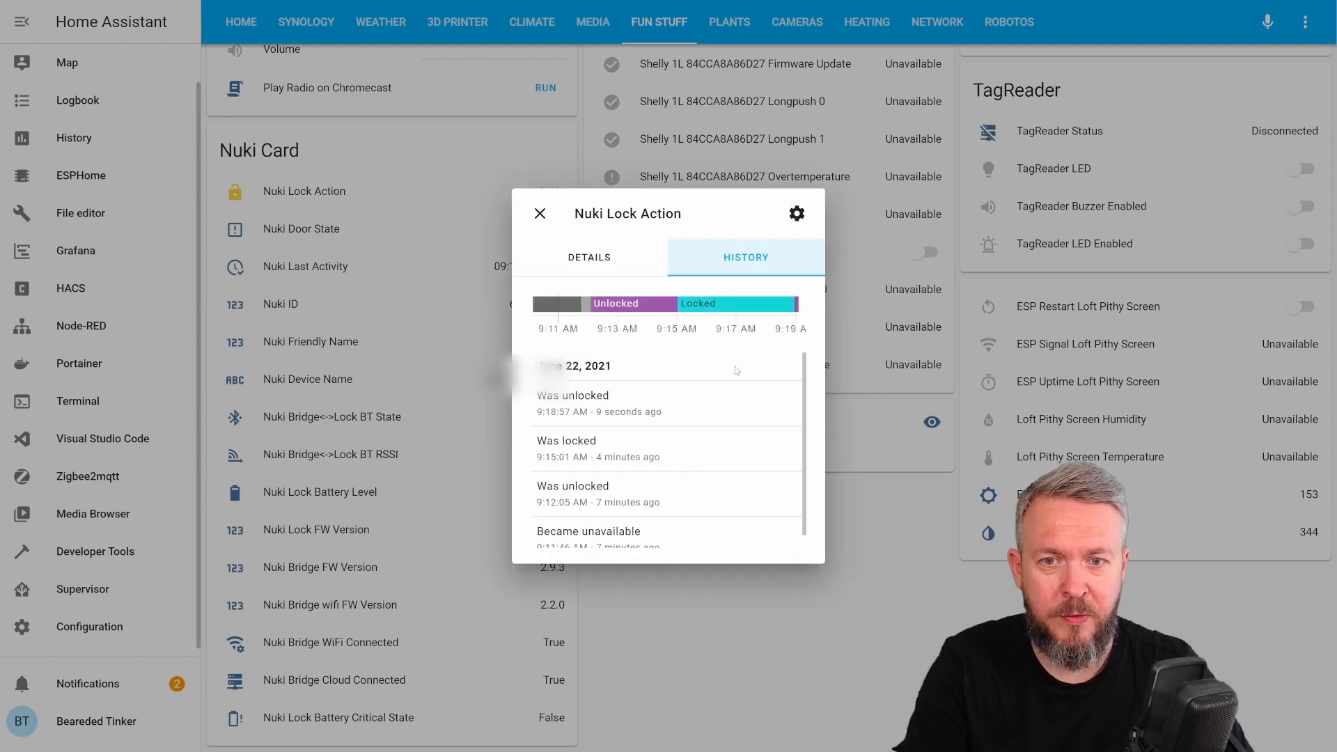
pyautogui.click(540, 213)
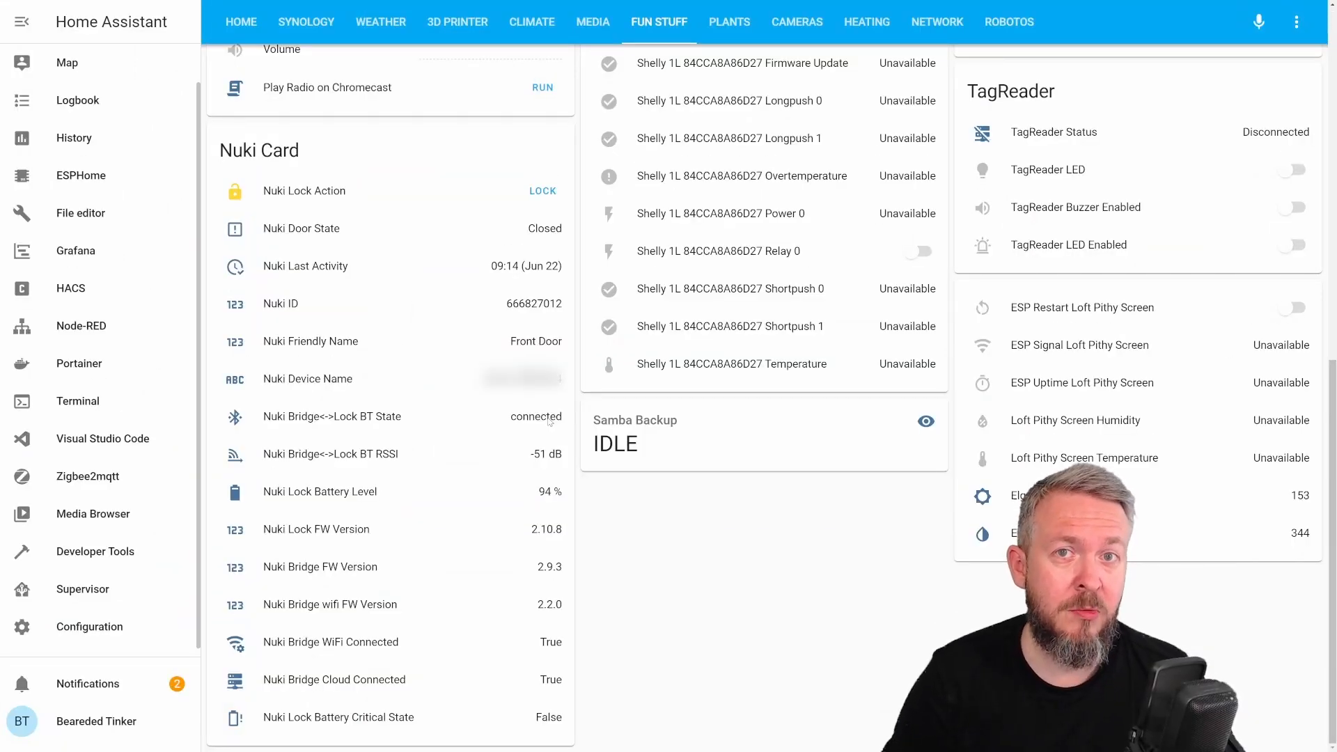